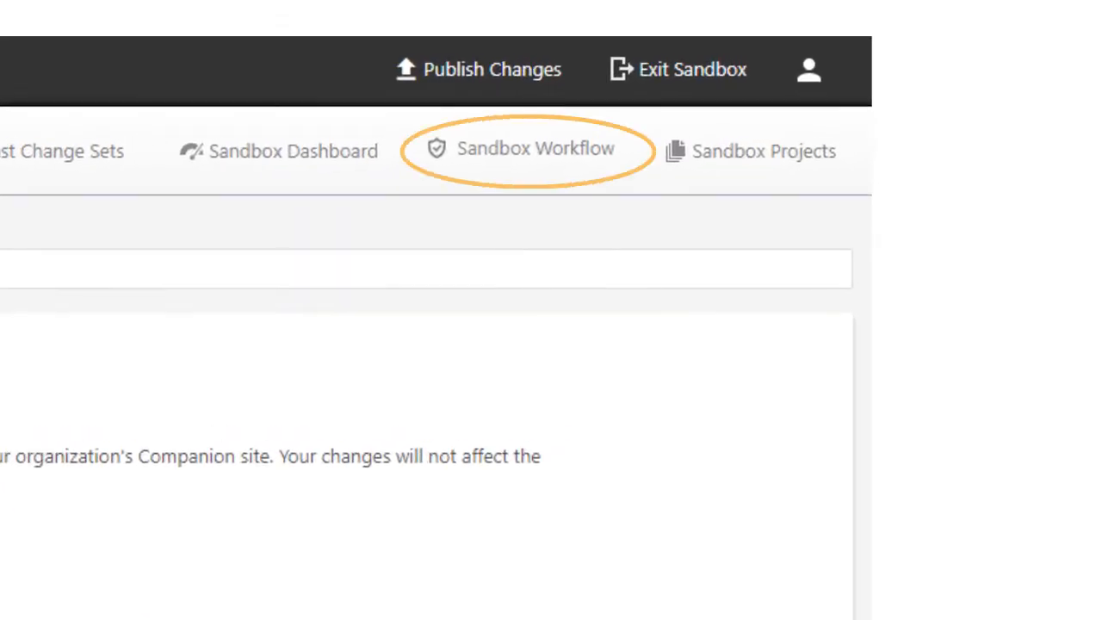
Show the Sandbox Workflow configuration listing the six available methodologies and their phase counts.
click(533, 148)
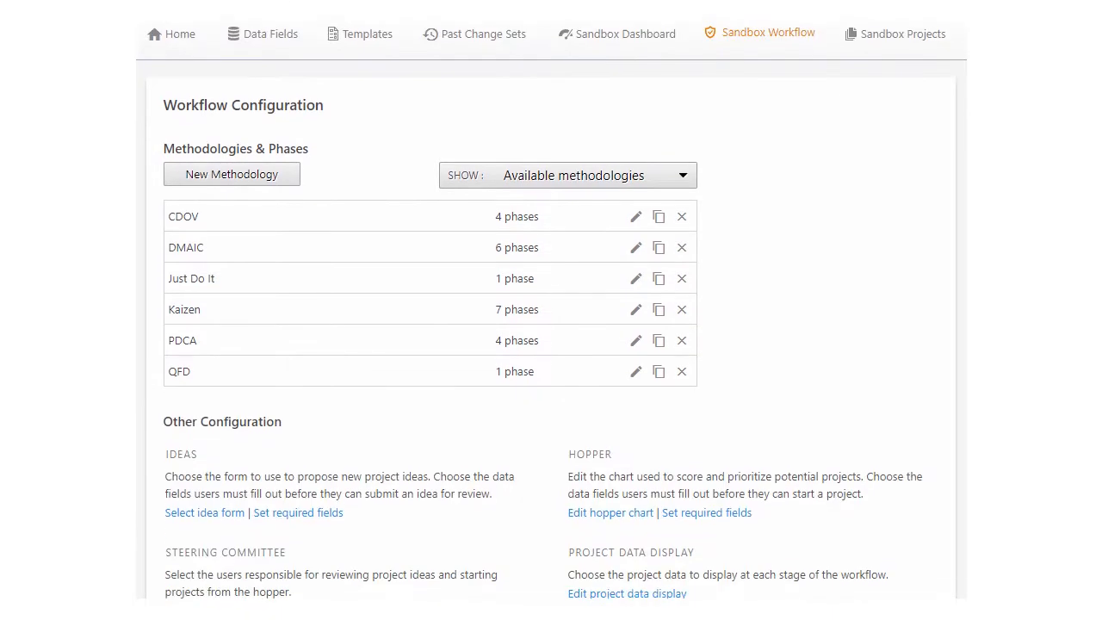
scroll(down, 3)
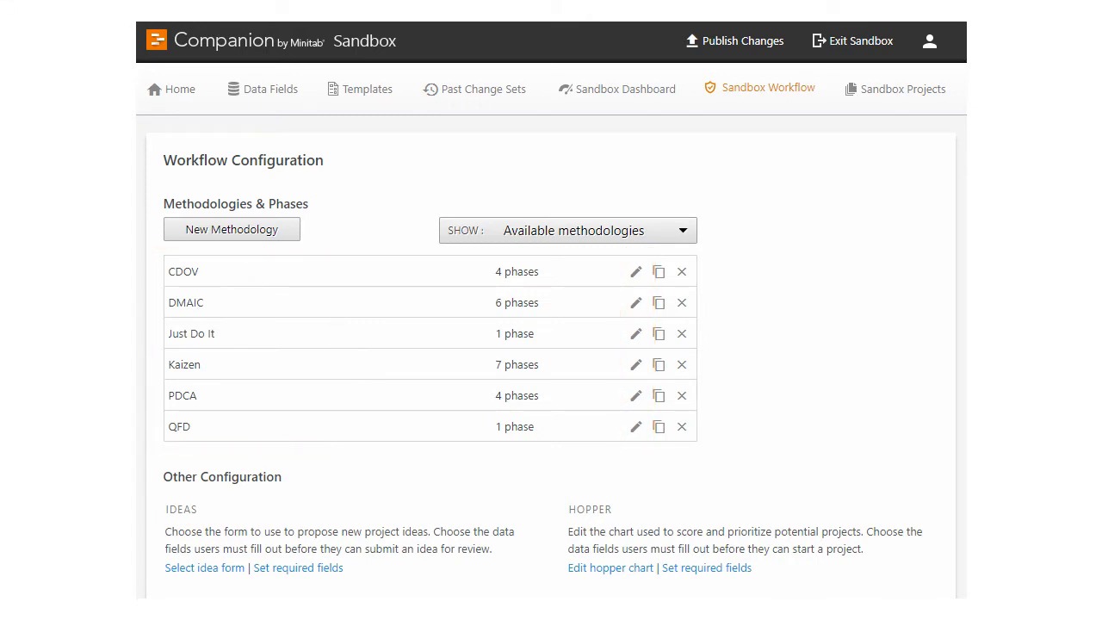
click(635, 272)
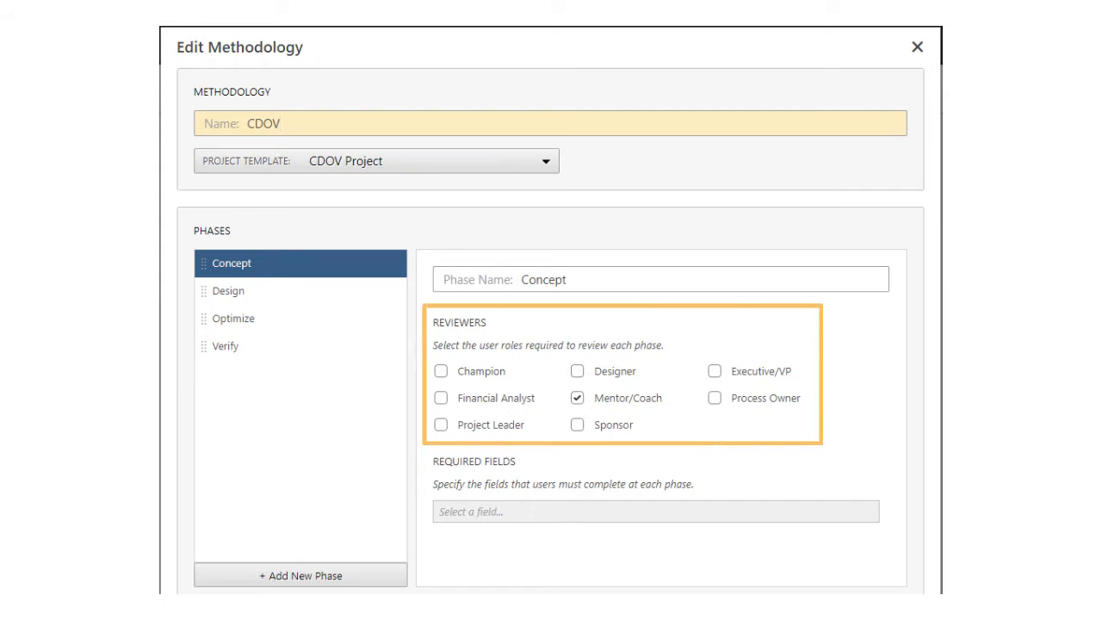
click(291, 124)
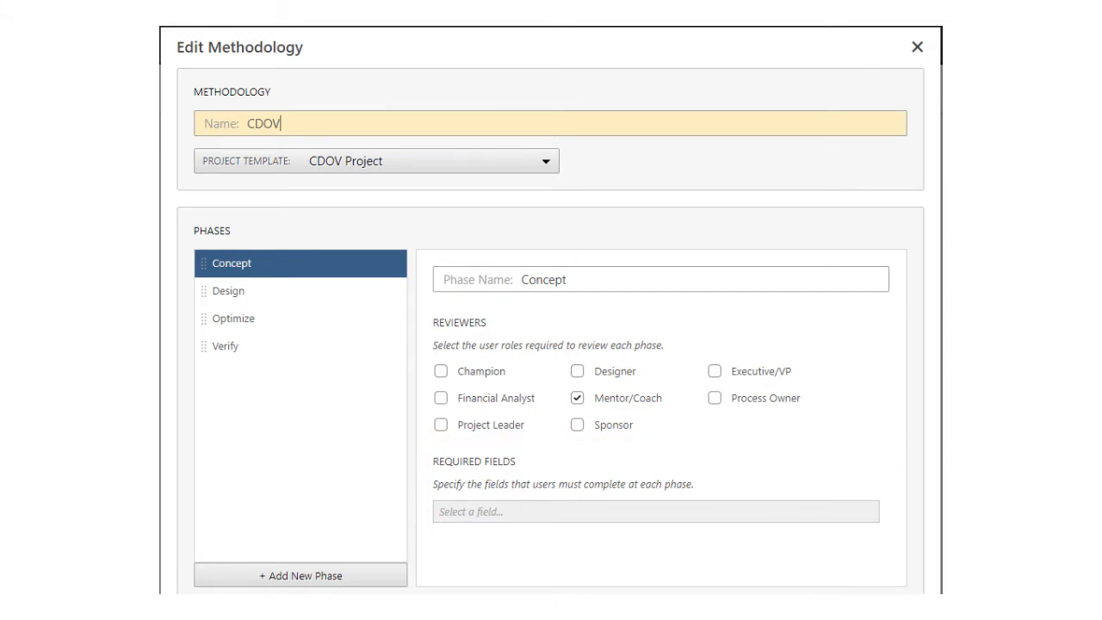
click(916, 46)
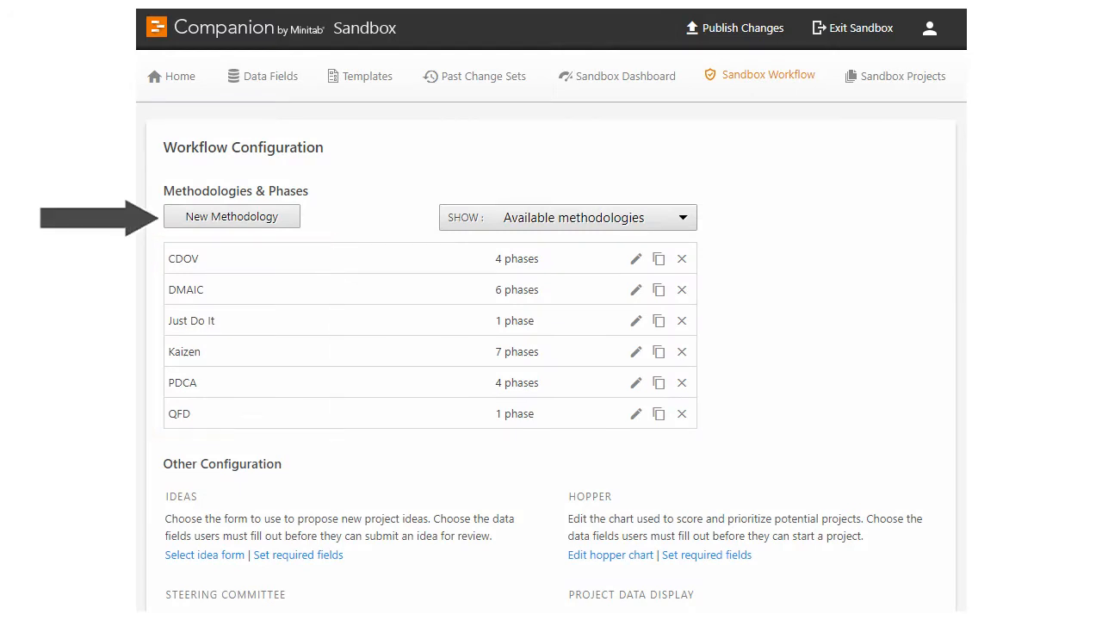
Expand the active project 'Decrease order errors' to reveal its project data, review board and phase statuses.
click(203, 554)
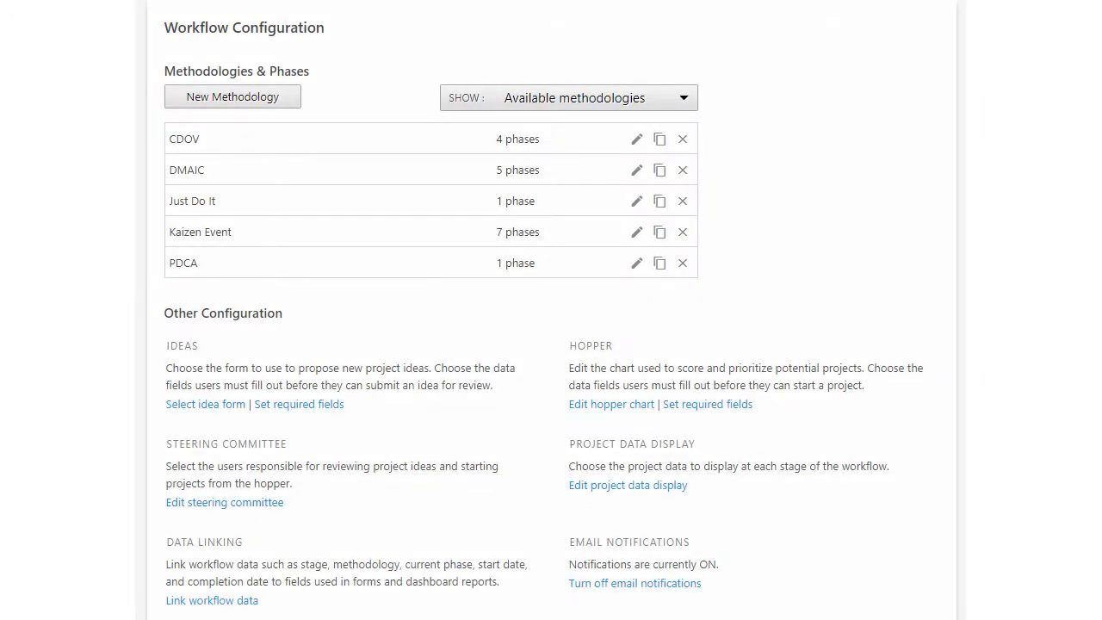
mouse_move(204, 403)
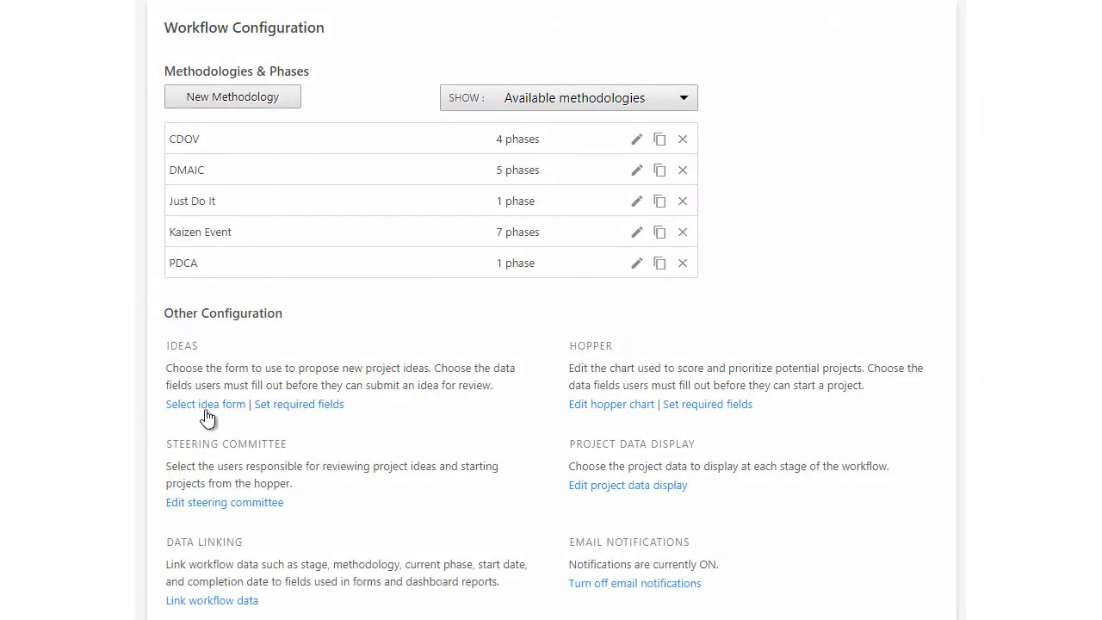
click(205, 402)
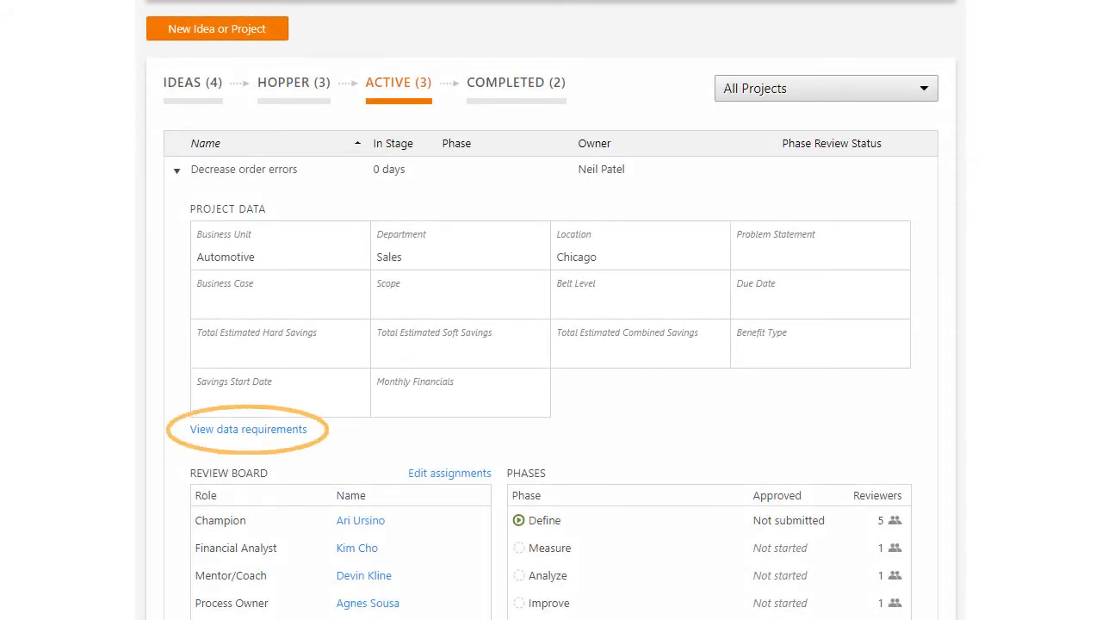
Review the project's data required before next review, then return to the workflow configuration.
click(248, 429)
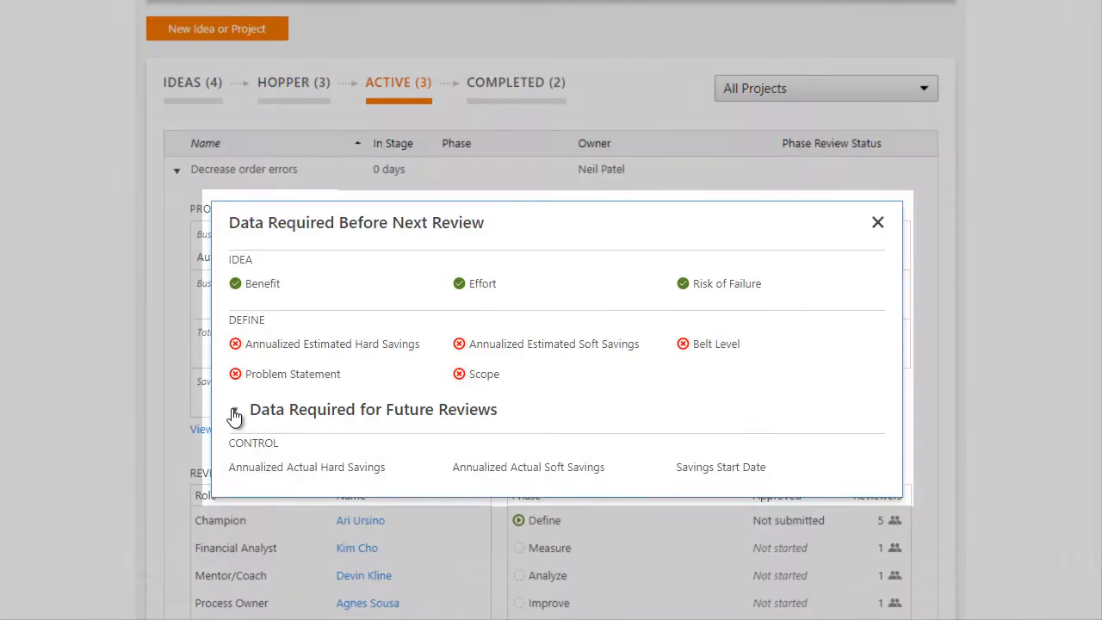
click(758, 28)
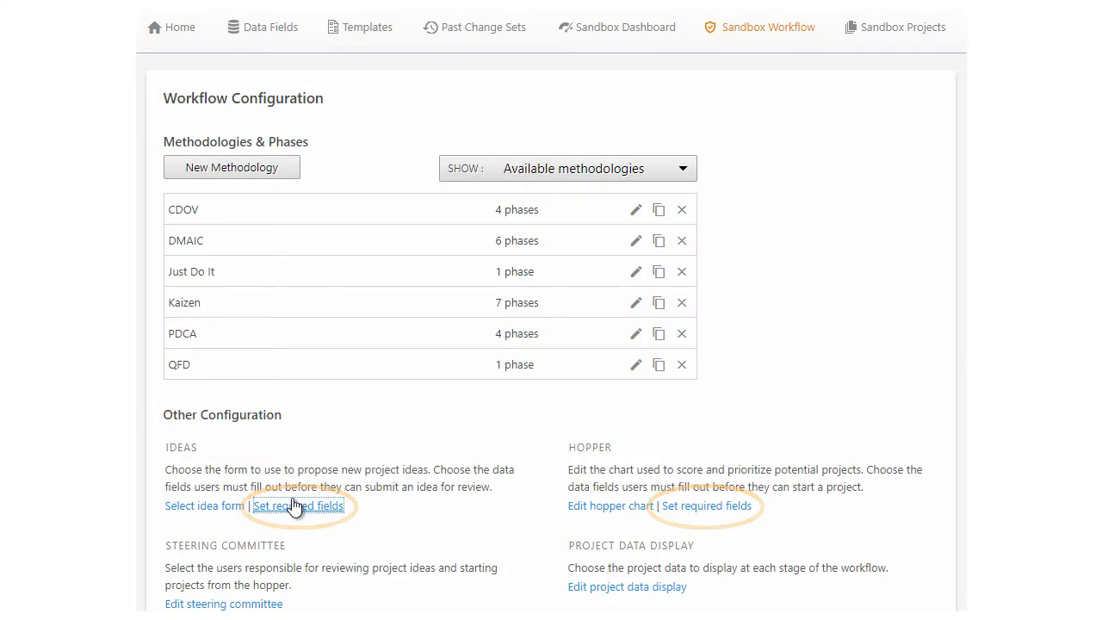
Make Benefit a required idea field alongside Effort and Risk of Failure, and save.
click(298, 506)
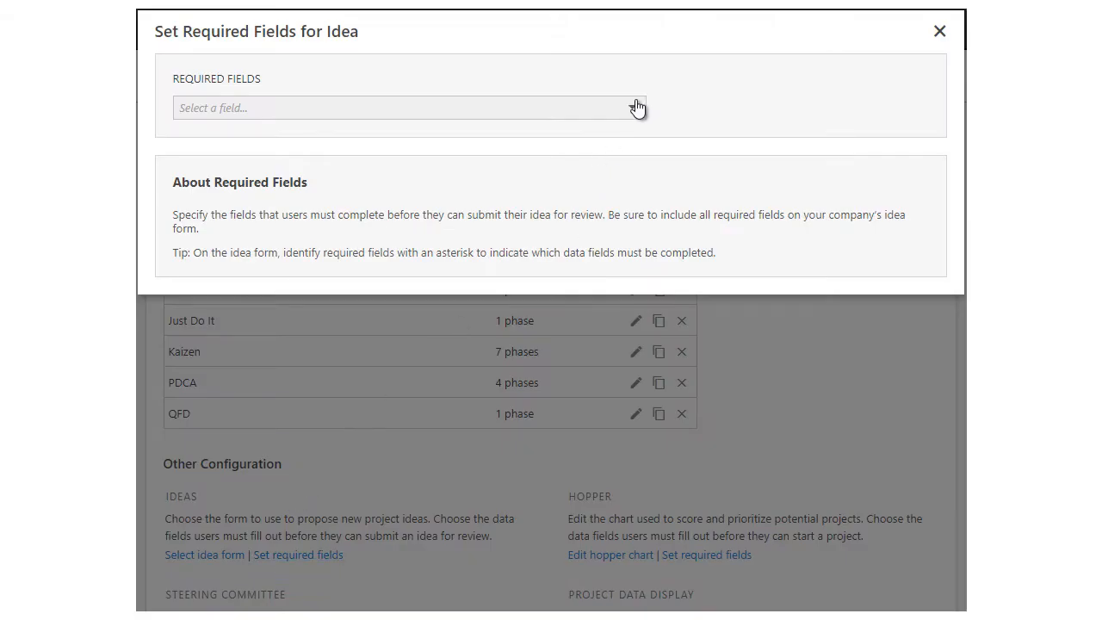
click(410, 106)
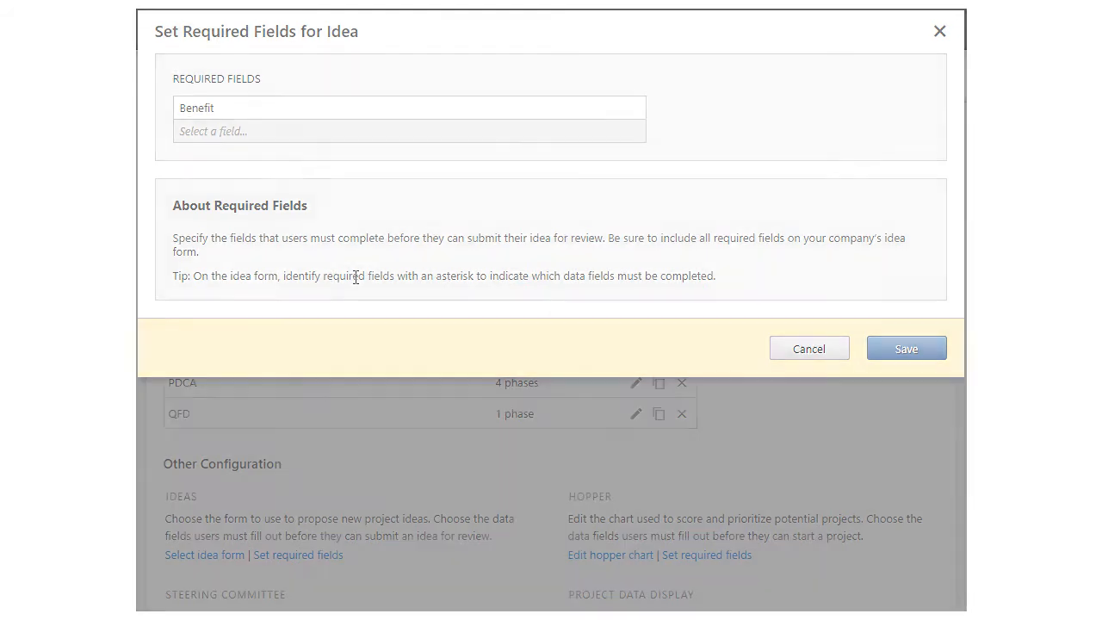
click(905, 348)
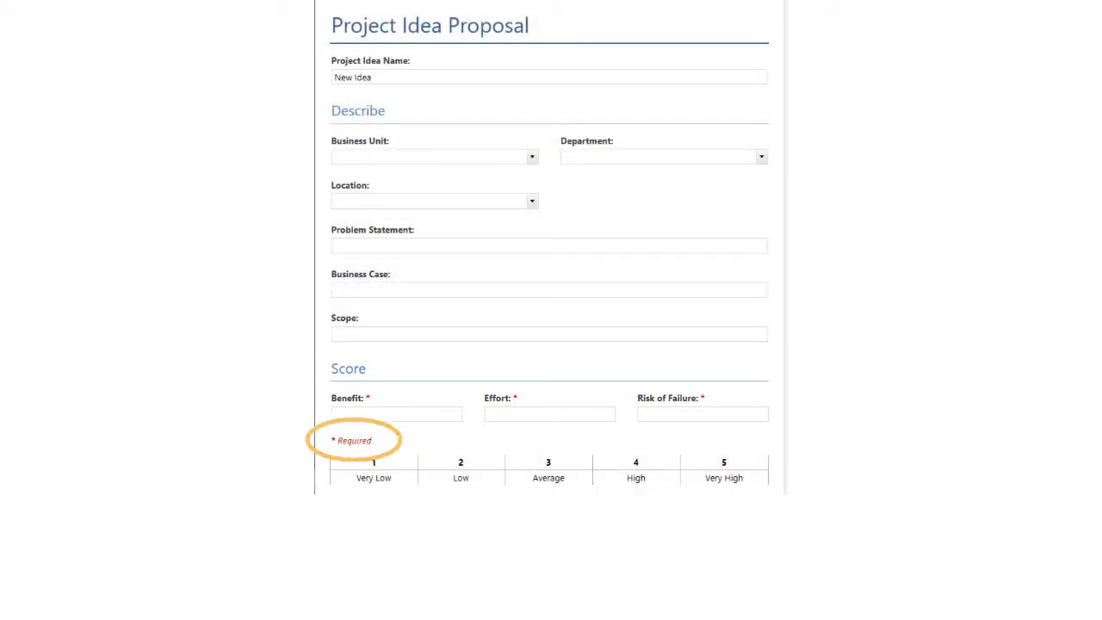
scroll(down, 3)
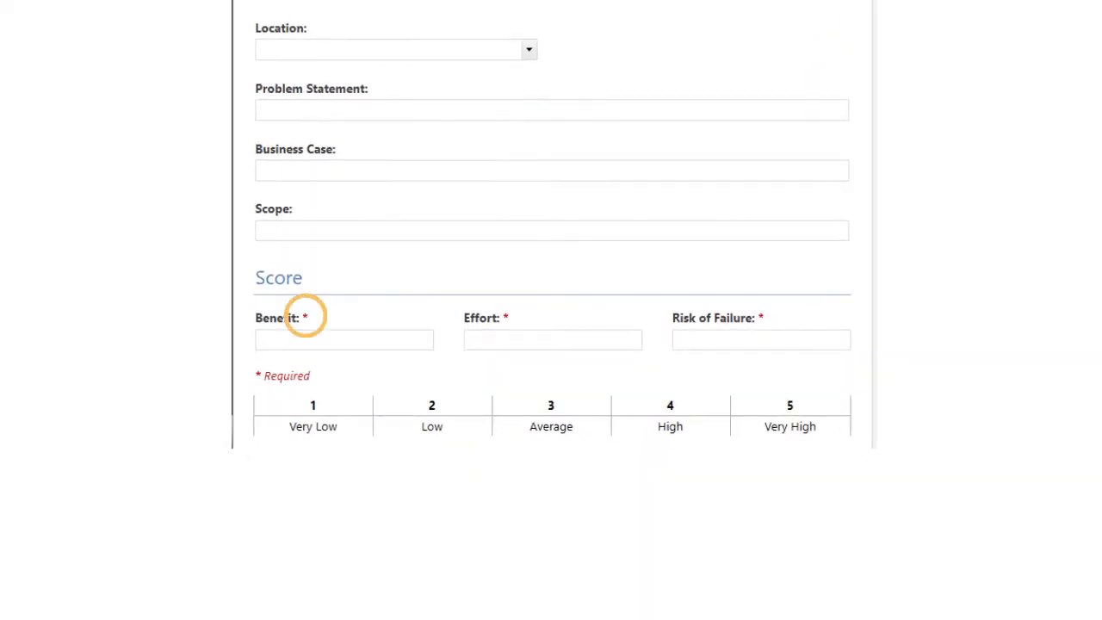
mouse_move(506, 317)
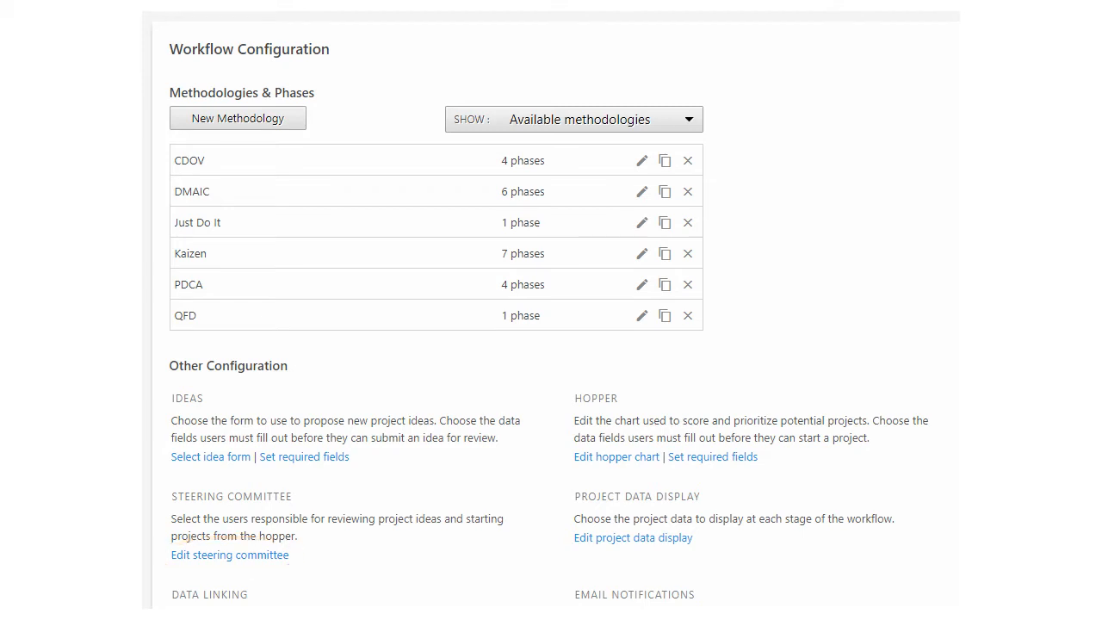
Add user 'kim' to the two-member steering committee and save the change.
click(229, 555)
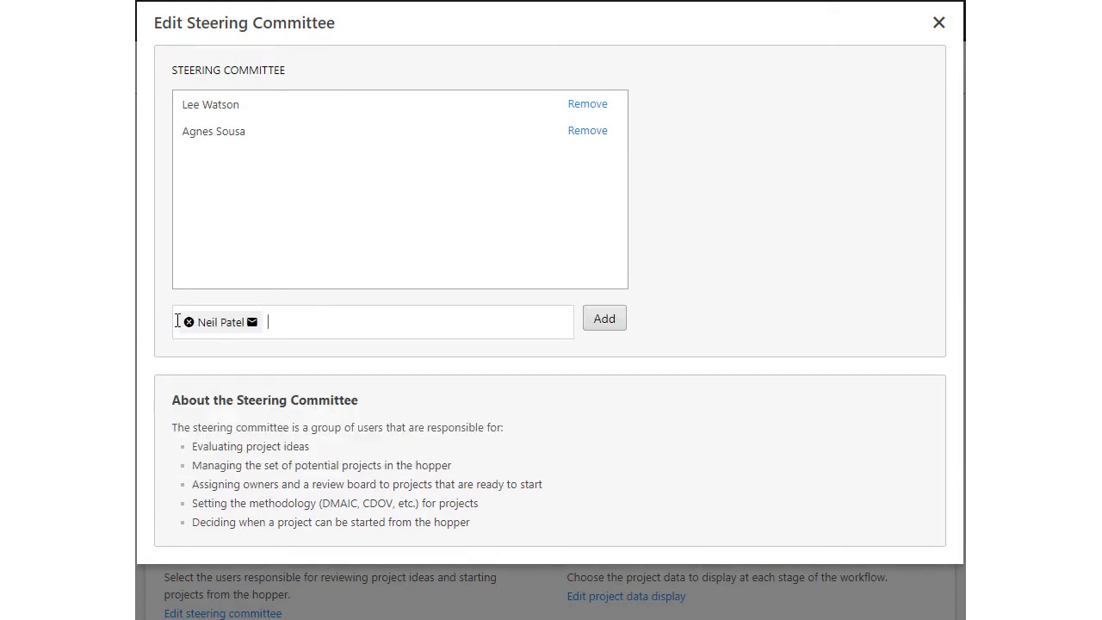
text(kim)
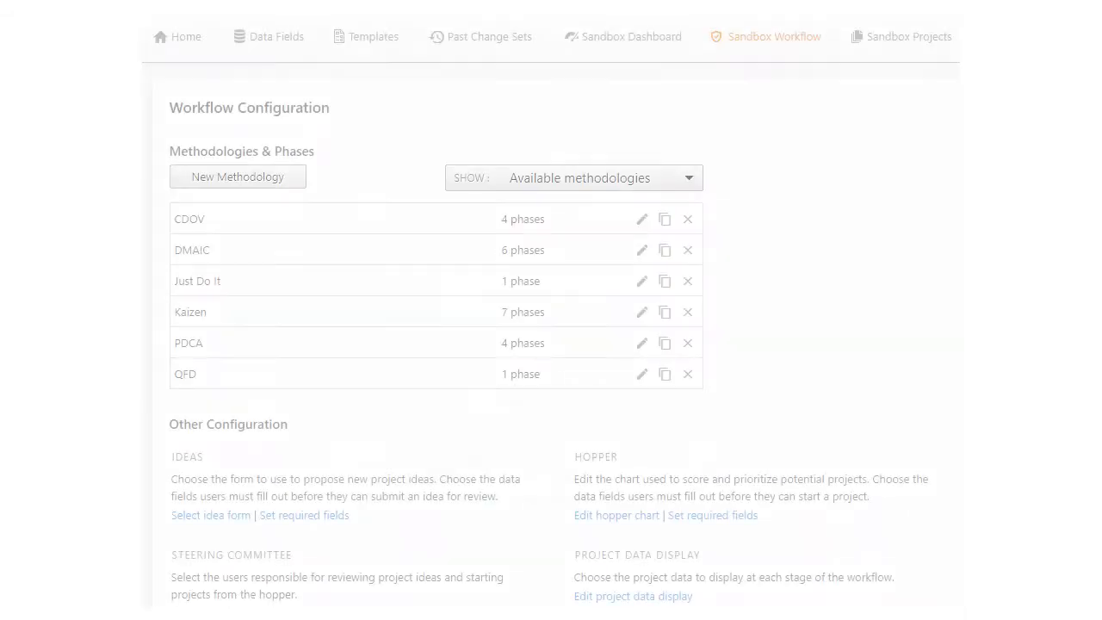
click(616, 514)
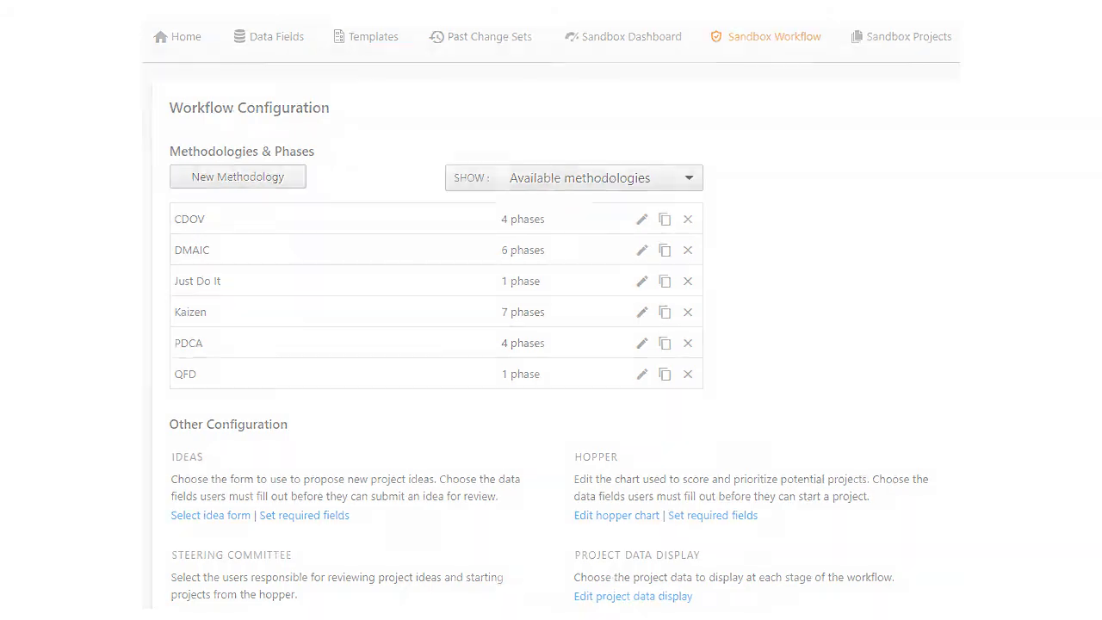
Keep Benefit as the hopper bubble size, group the Effort vs Risk of Failure chart by Department, and save.
click(616, 515)
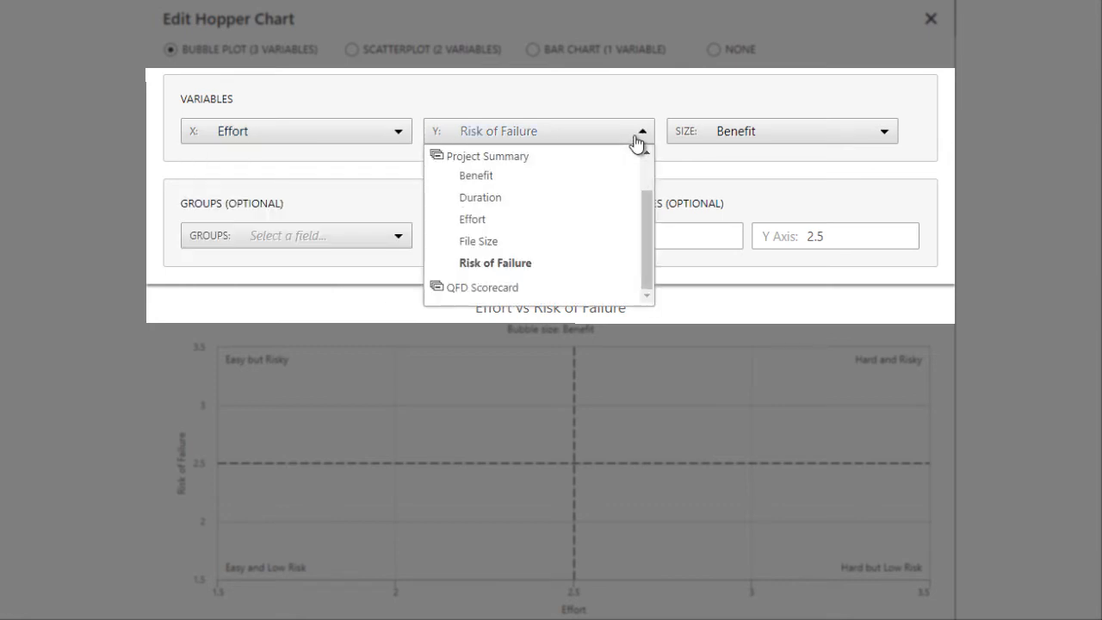
mouse_move(876, 148)
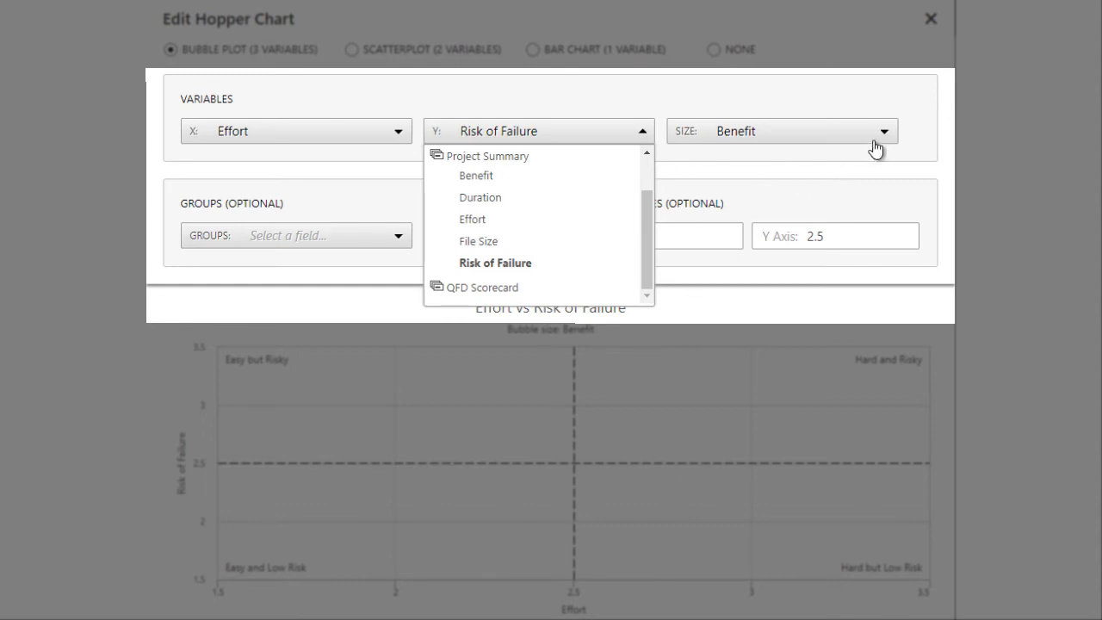
click(885, 130)
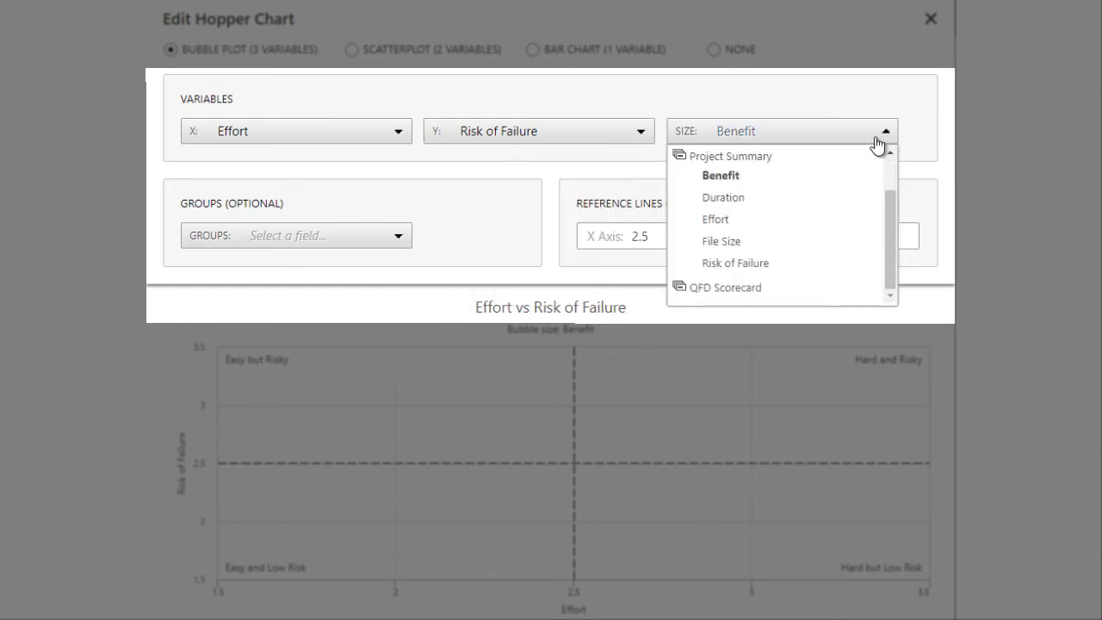
click(884, 131)
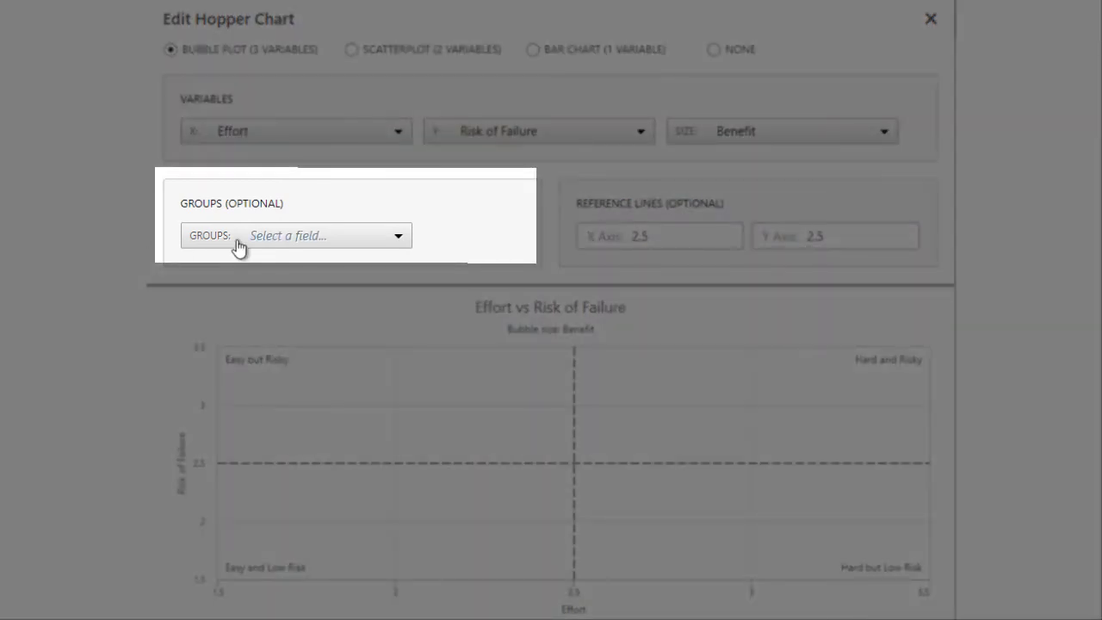
click(325, 234)
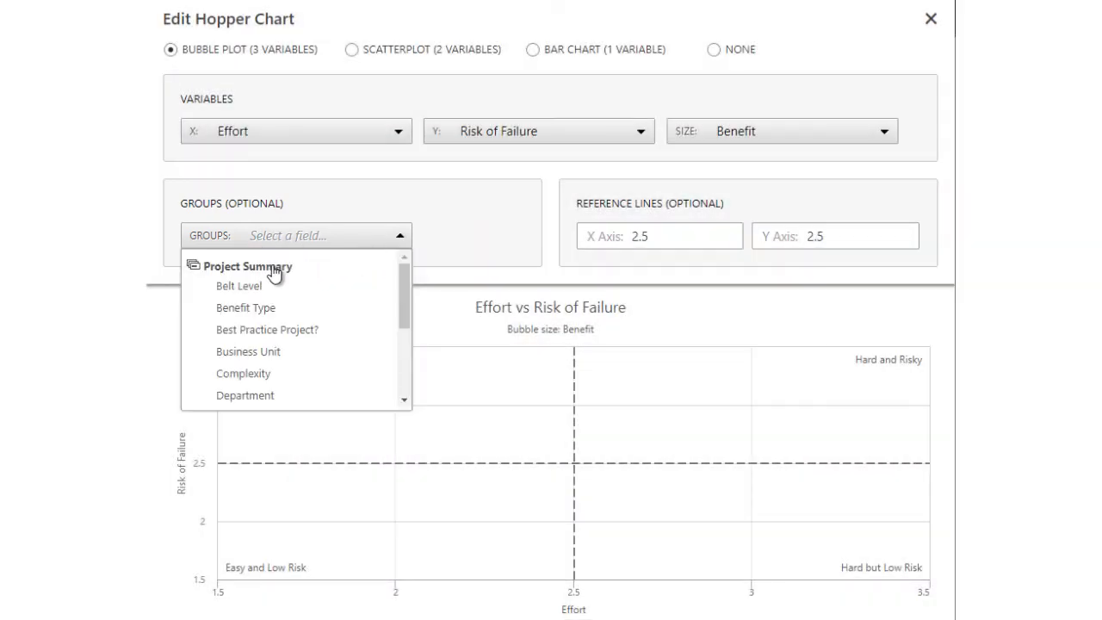
click(244, 394)
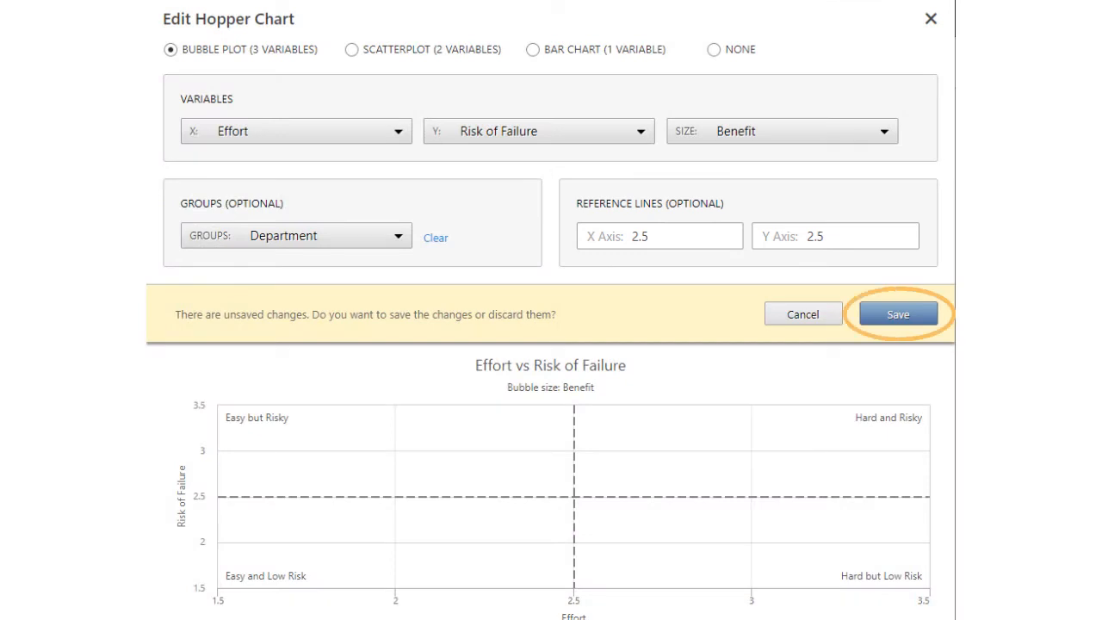
click(896, 313)
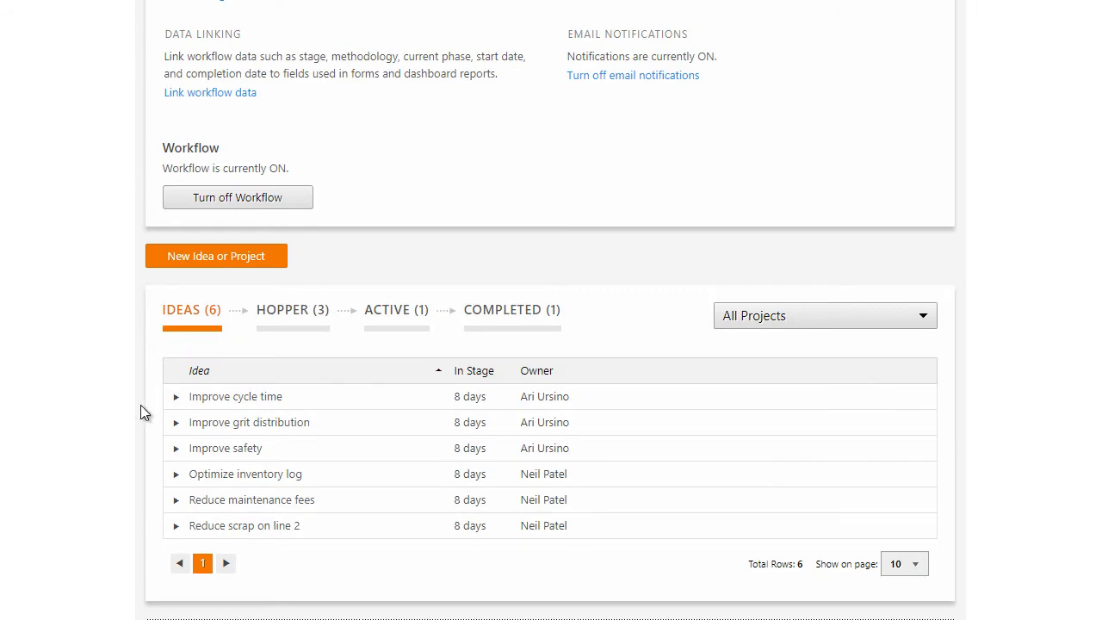
Return to the workflow configuration page listing methodologies, phase counts and other workflow settings.
click(176, 395)
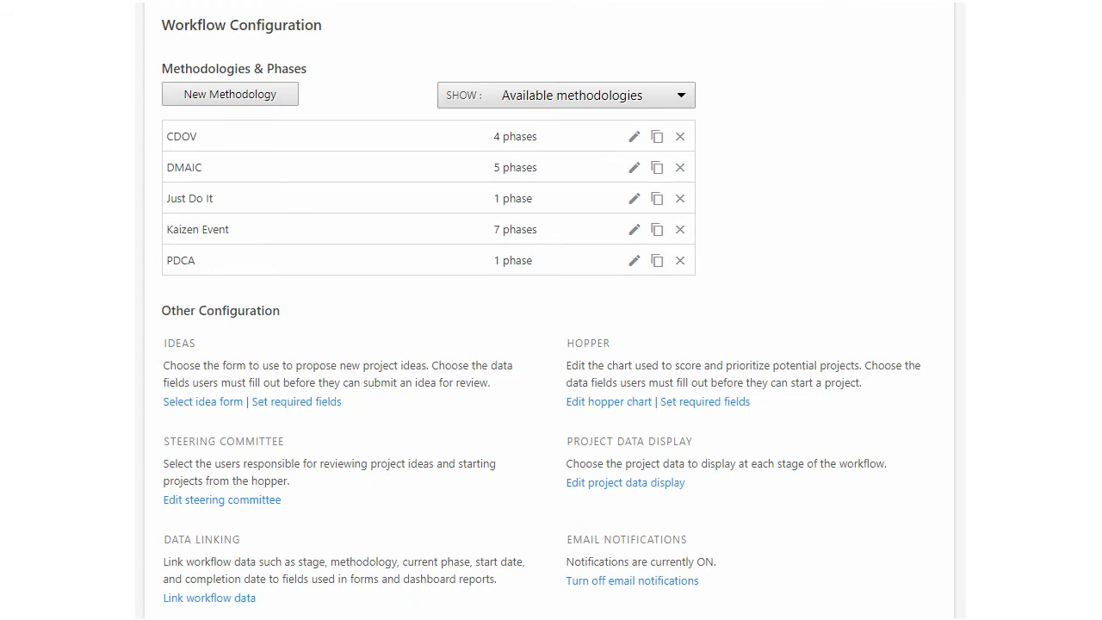
Edit the Ideas stage project data display and bring up the list of fields available to add.
click(625, 482)
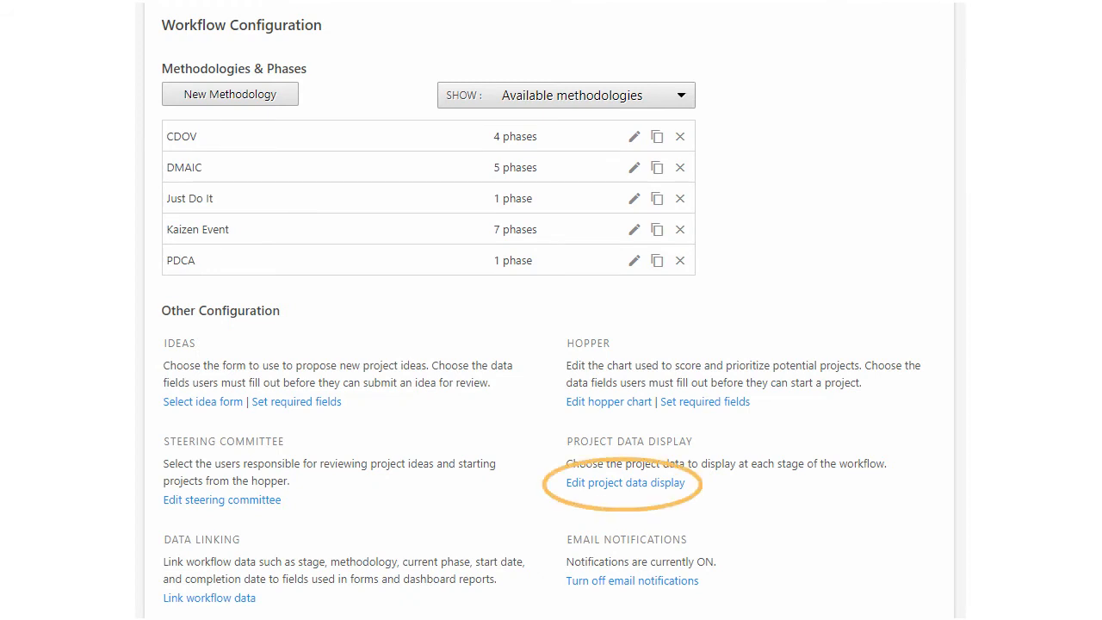
click(627, 482)
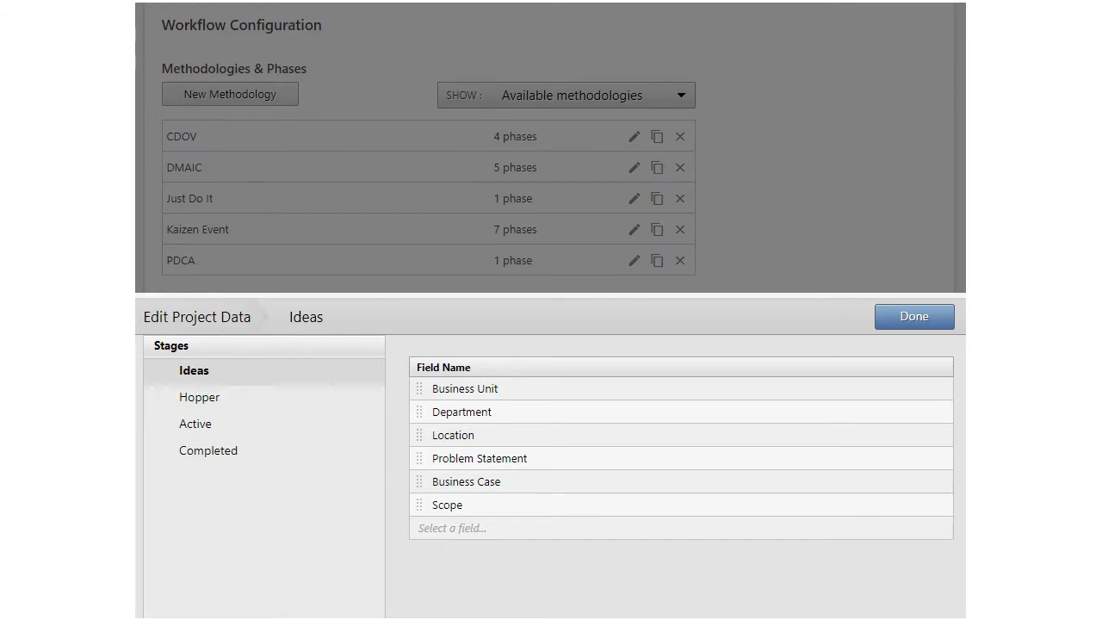
click(451, 526)
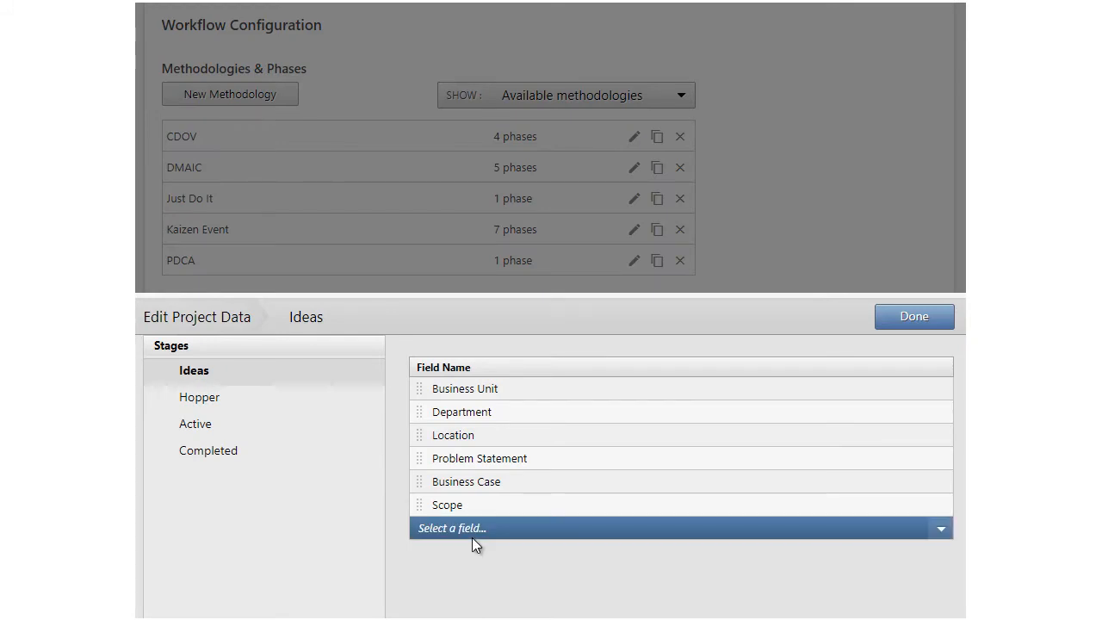
click(451, 526)
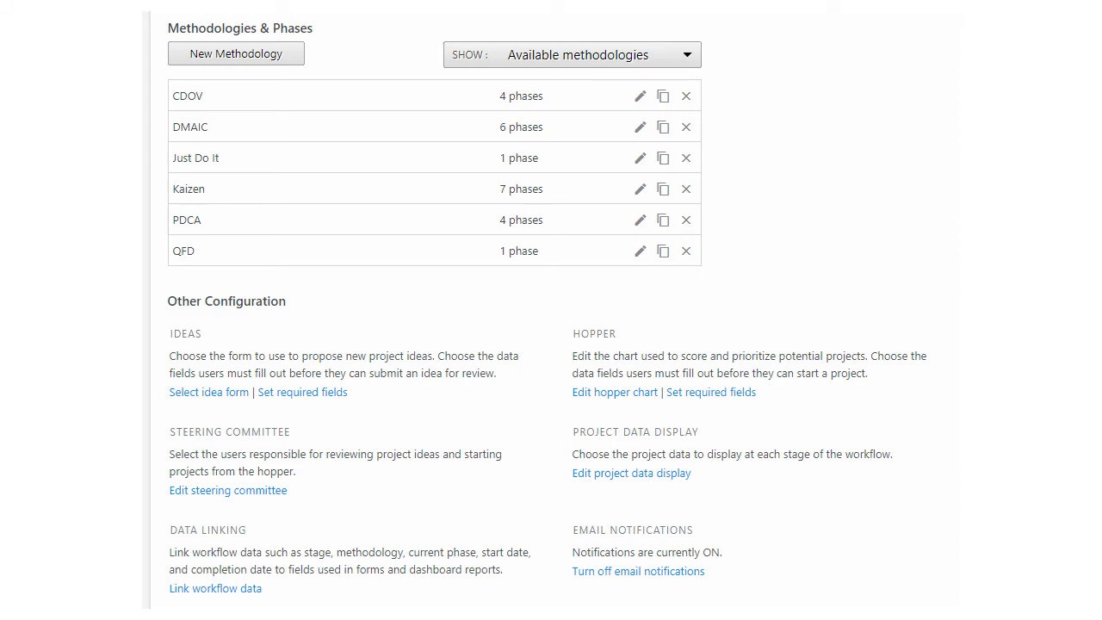
scroll(down, 3)
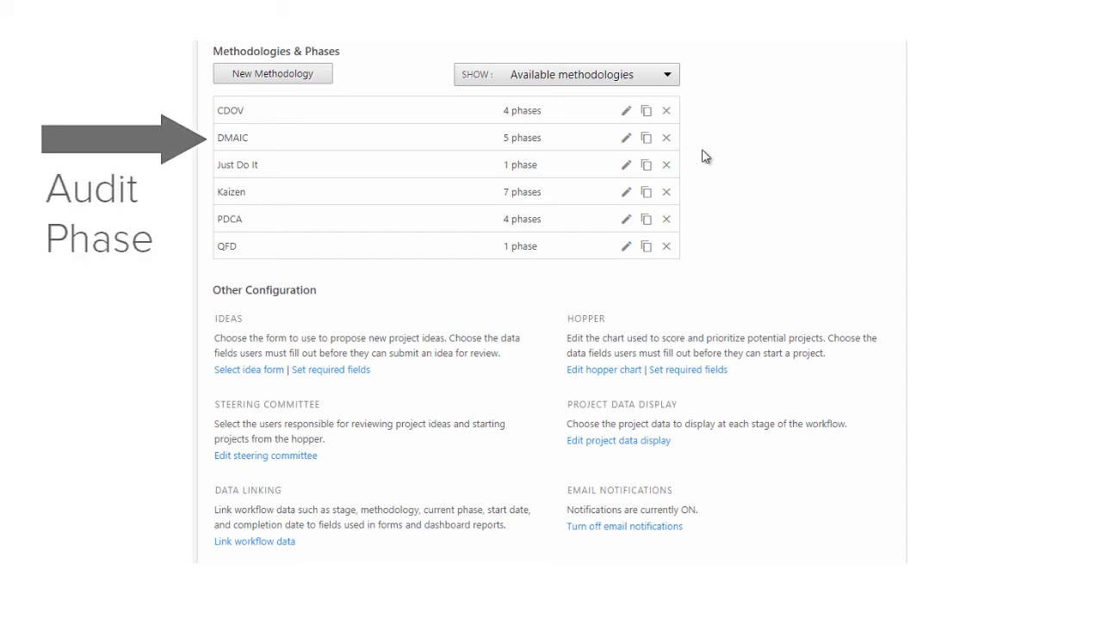
Add a DMAIC phase named Audit and remove reviewer roles, including Process Owner, leaving Financial Analyst.
click(626, 138)
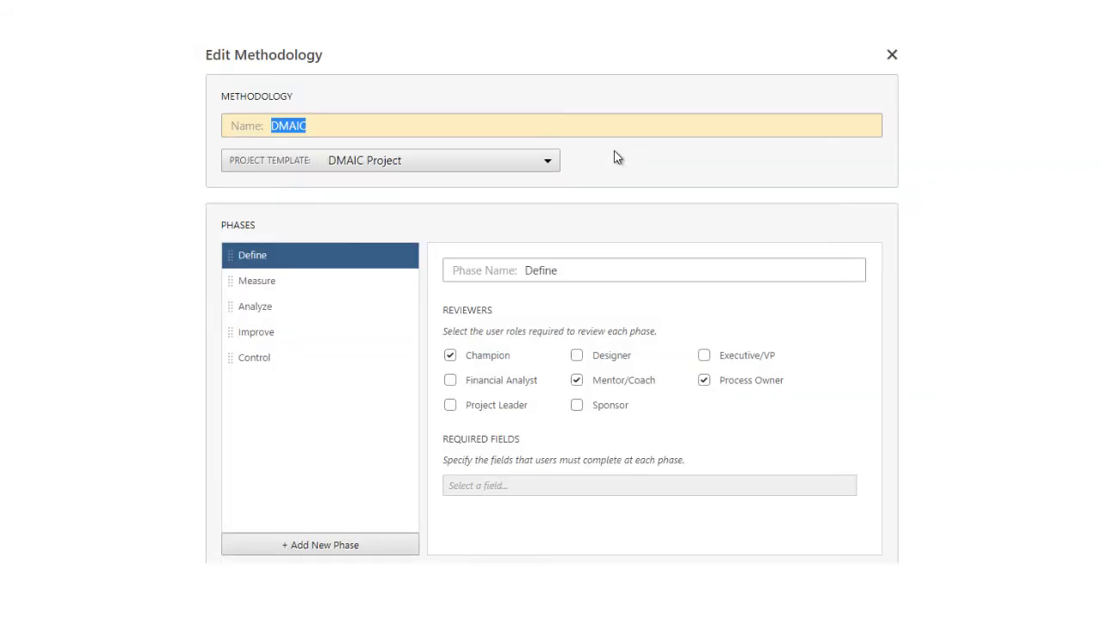
click(320, 543)
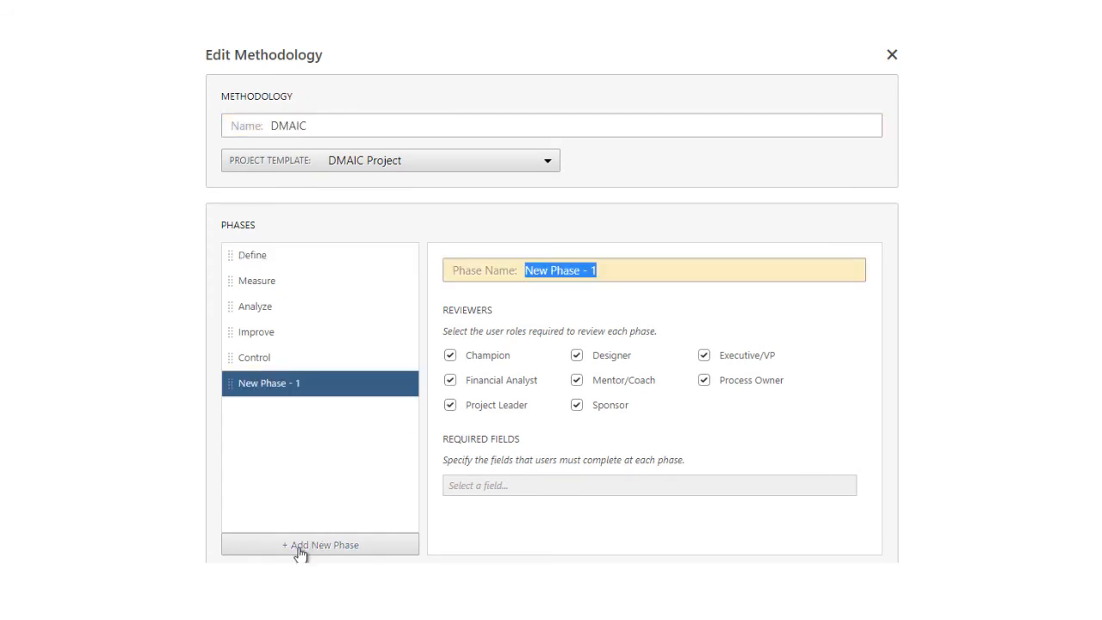
text(Audit)
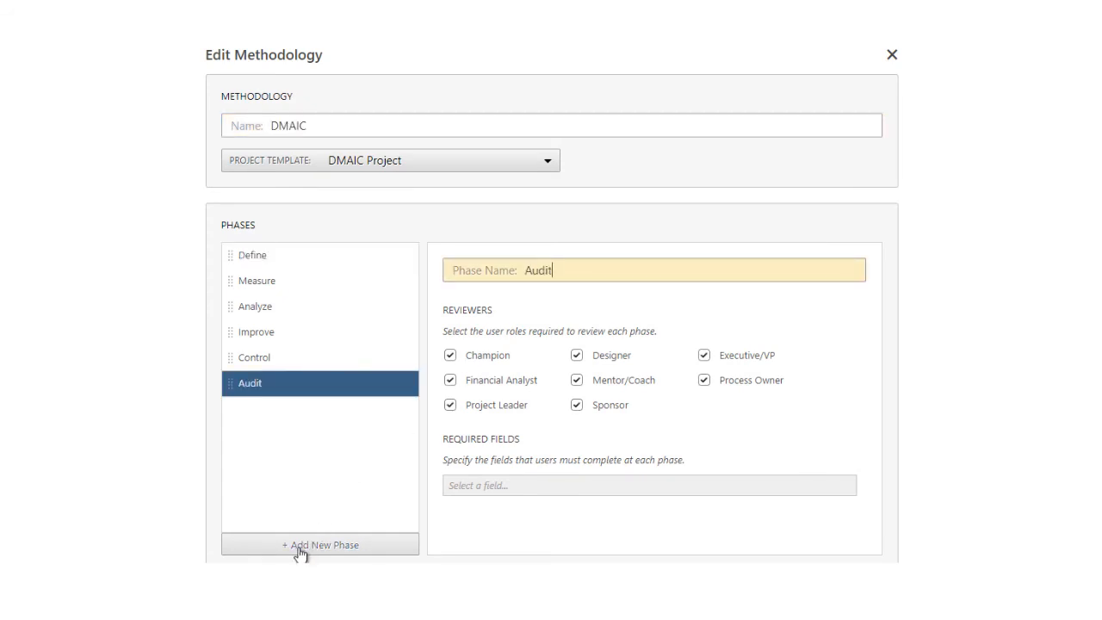
click(451, 354)
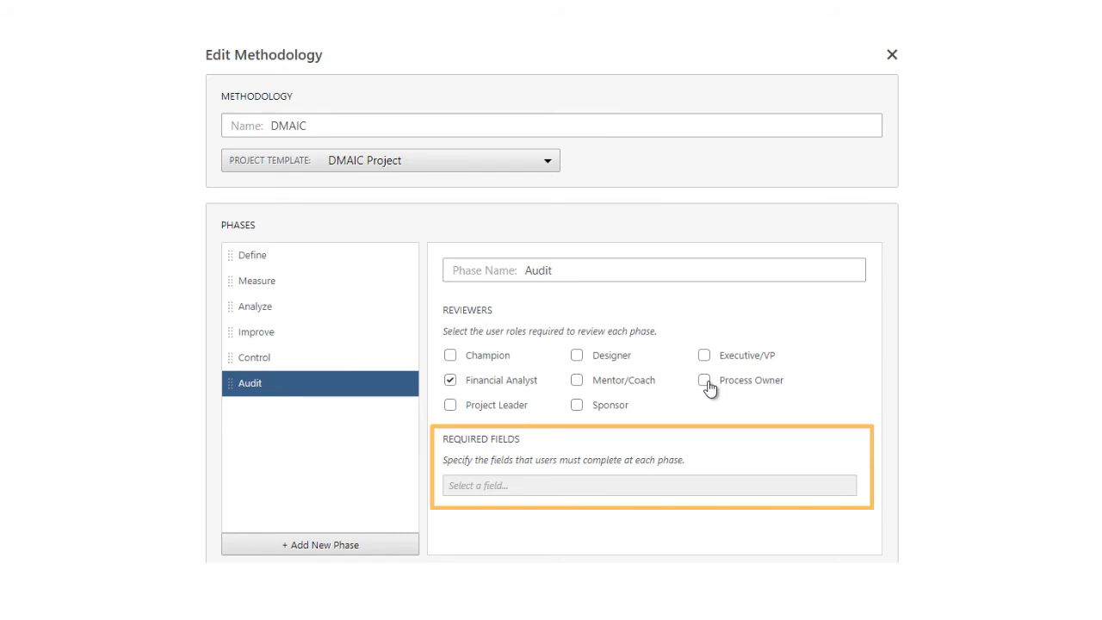
click(891, 53)
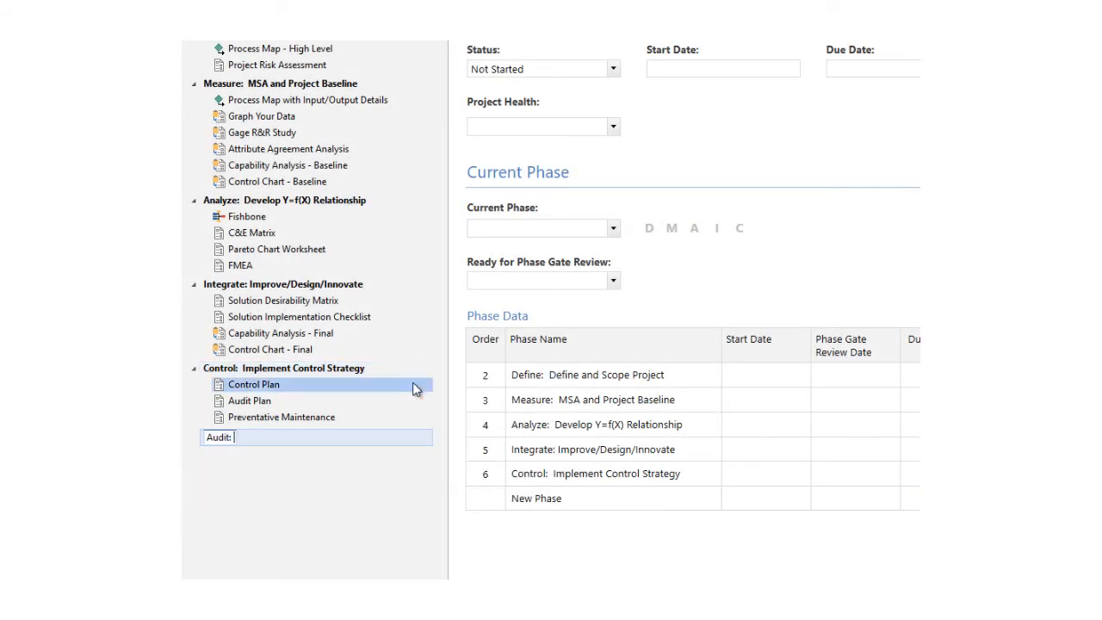
Name the new roadmap phase after Control 'Audit: Review Financials' in the DMAIC project template.
text(Review Financials)
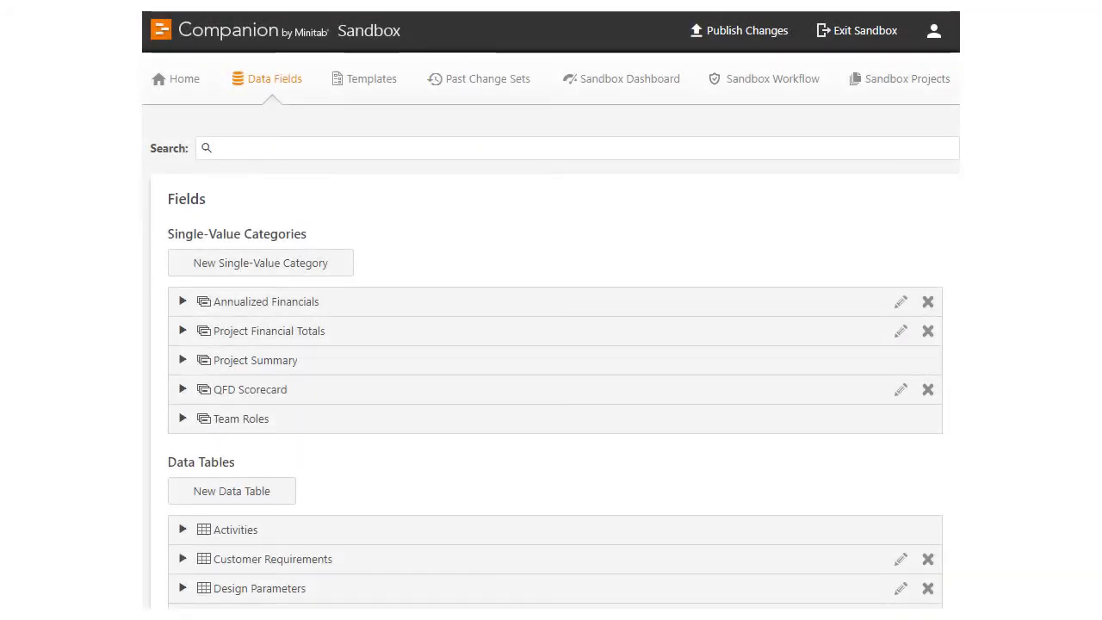
Edit the Current Phase list field under Project Summary in the sandbox data fields.
click(275, 79)
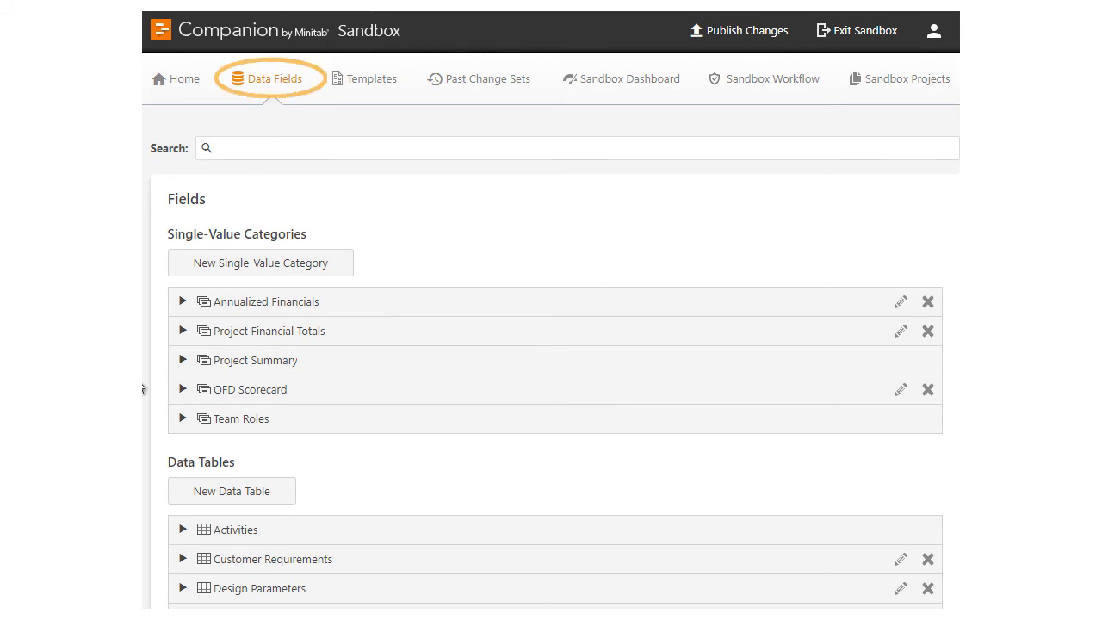
click(182, 360)
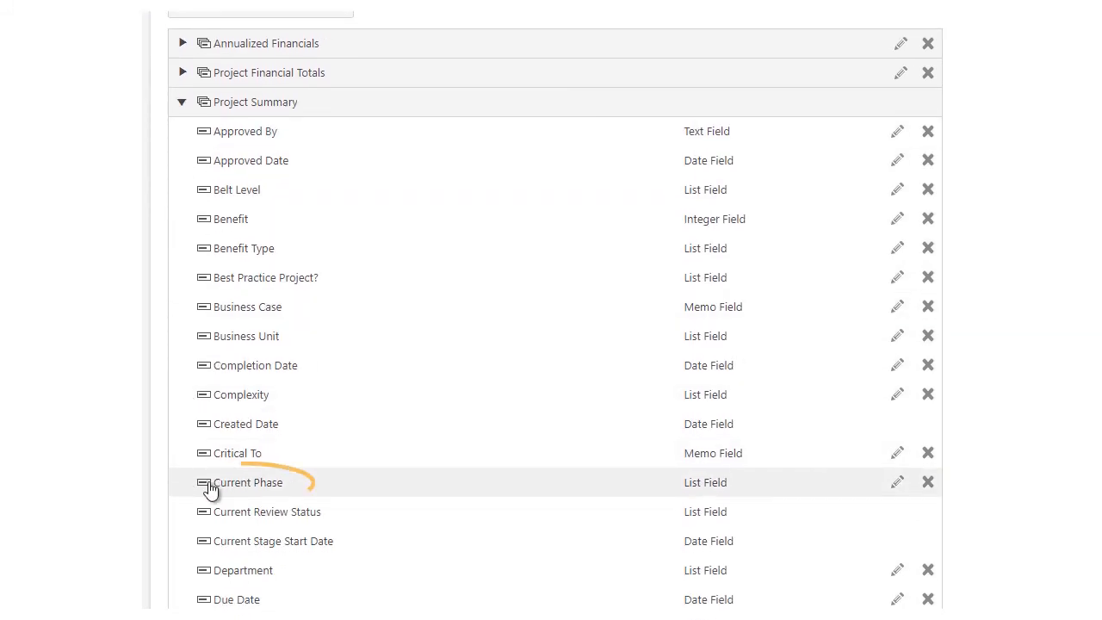
click(896, 482)
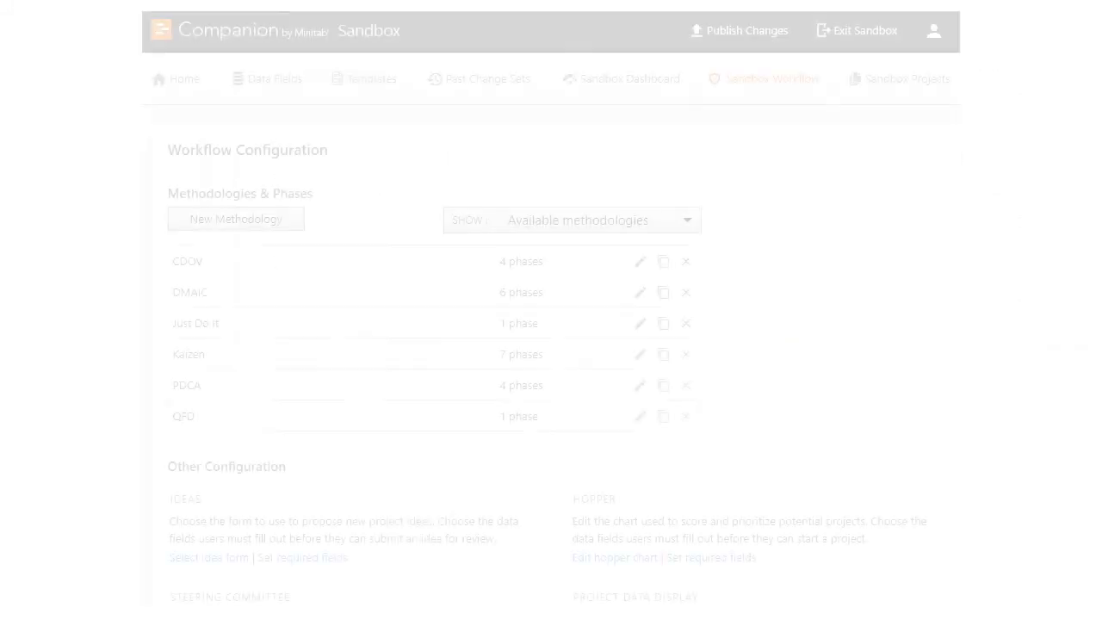
Return to the sandbox workflow configuration and start linking workflow data to fields.
click(771, 79)
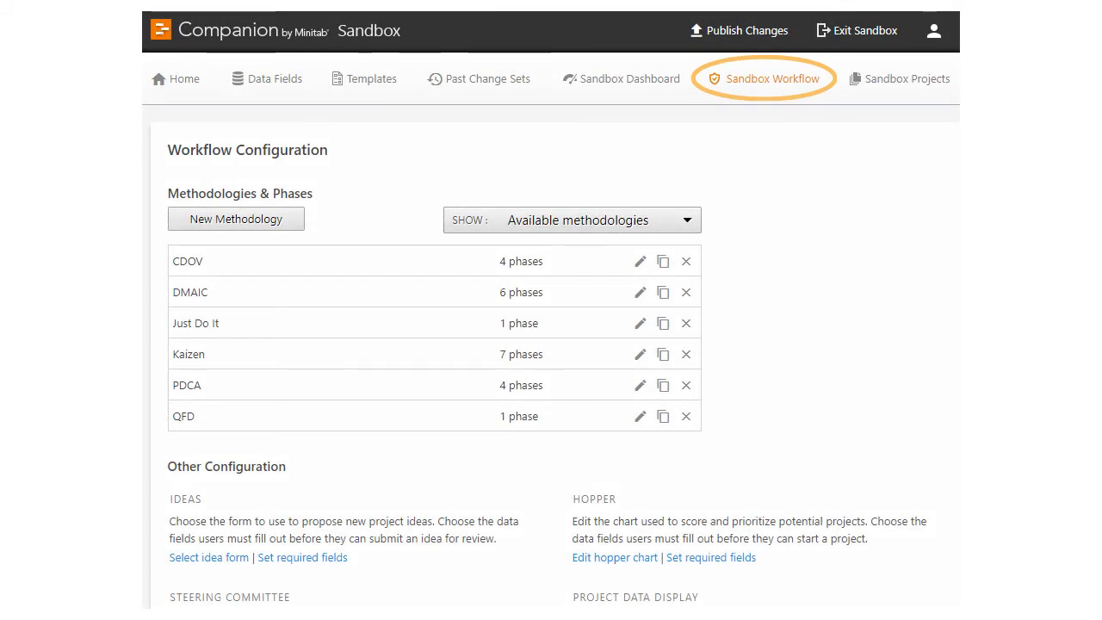
scroll(down, 3)
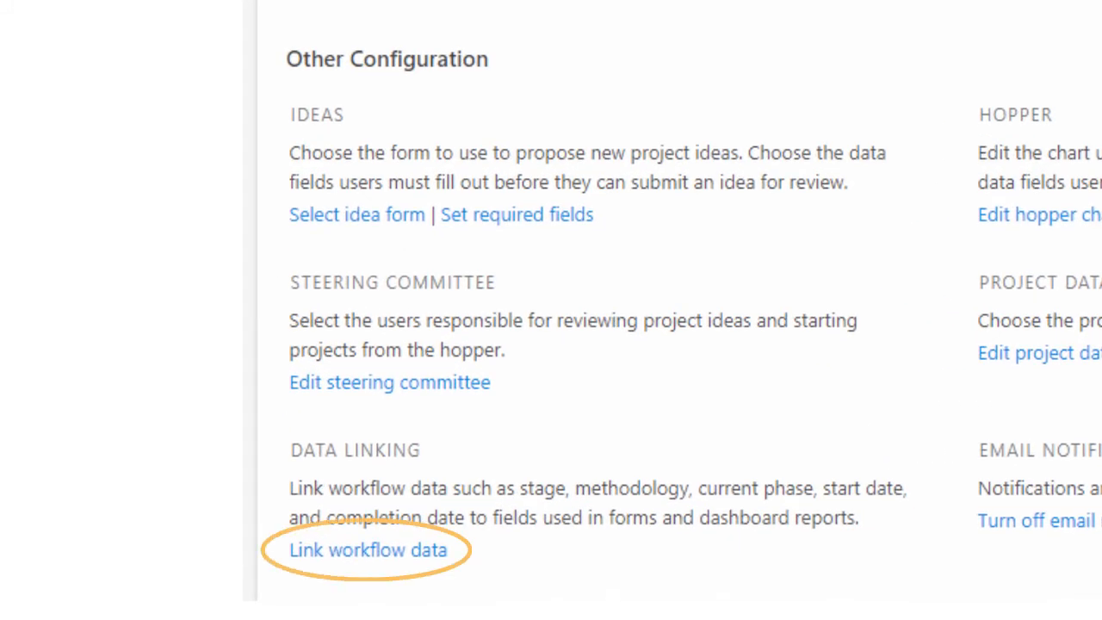
click(369, 549)
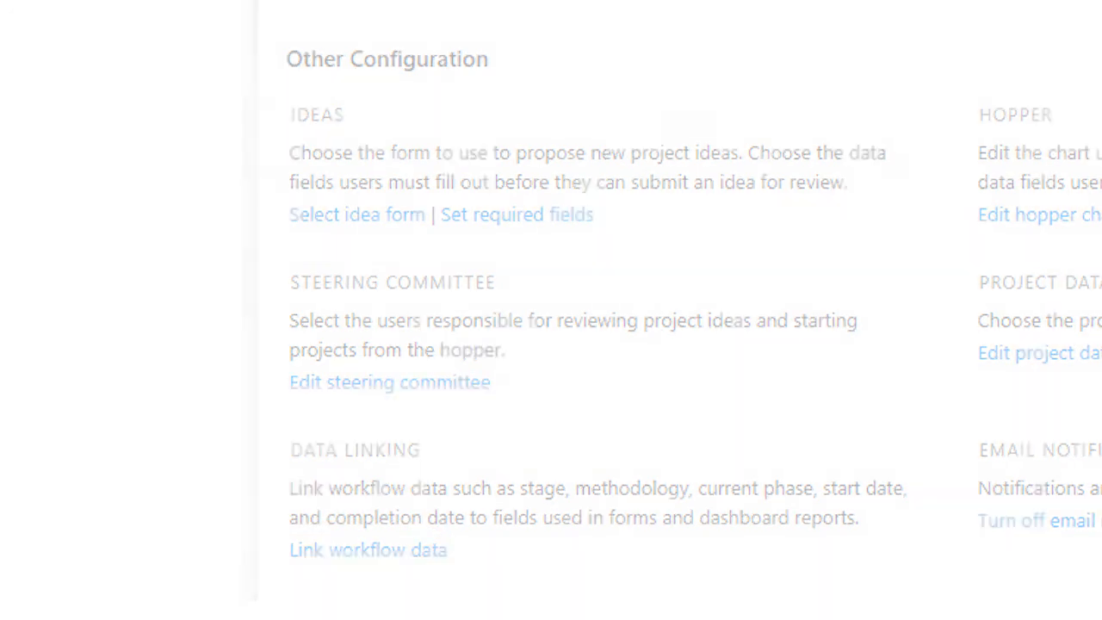
Under Current Phase, link the DMAIC - Audit phase to the DMAIC - Audit field value.
click(369, 549)
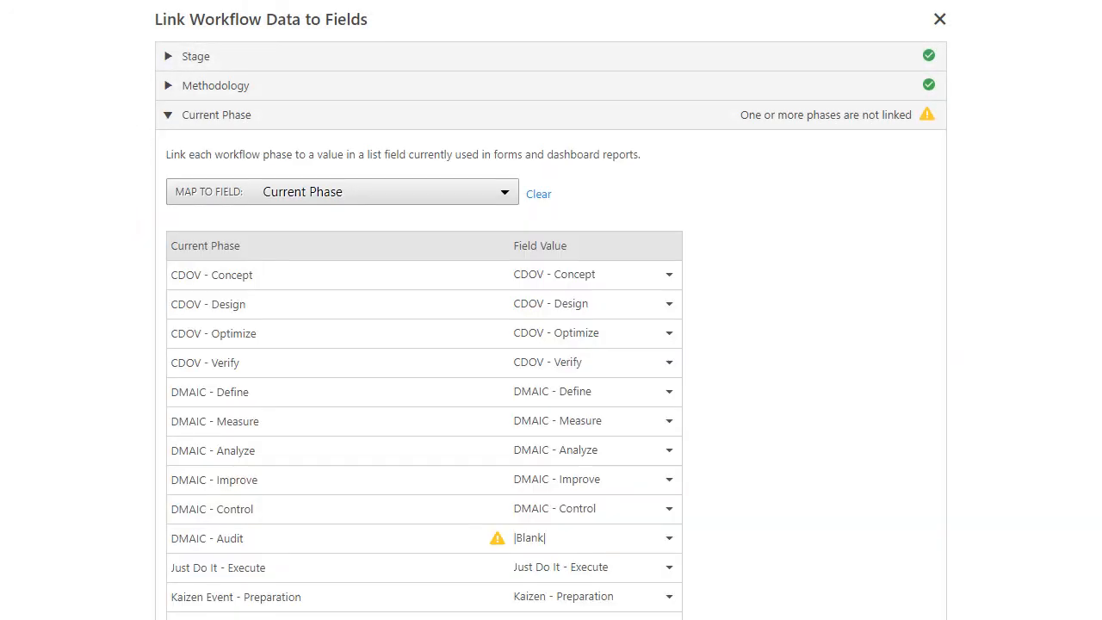
scroll(down, 3)
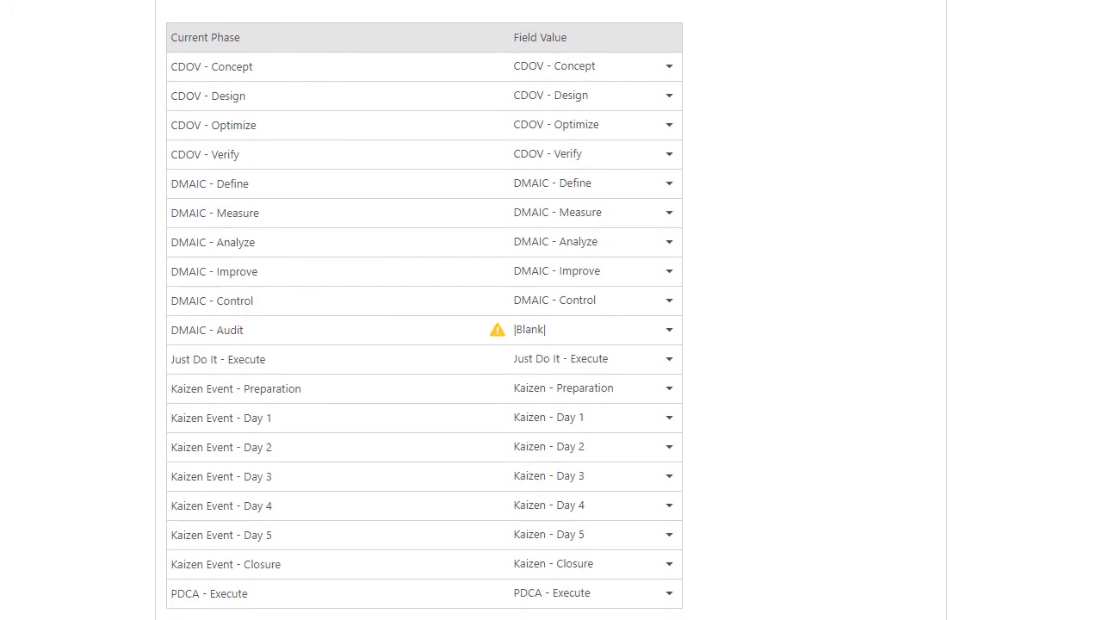
click(667, 331)
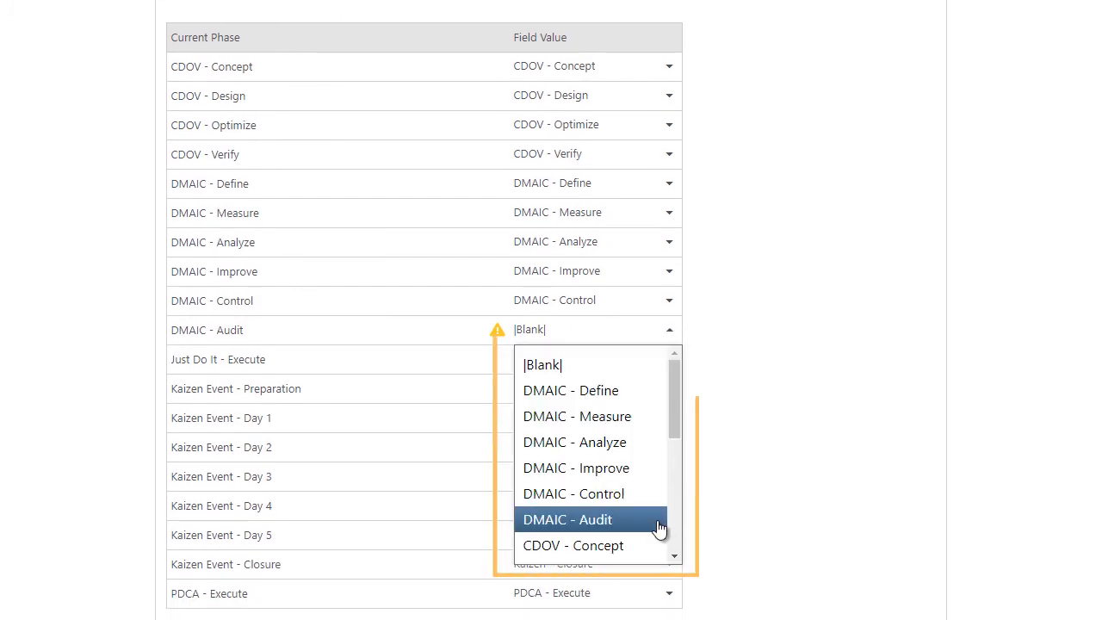
click(568, 519)
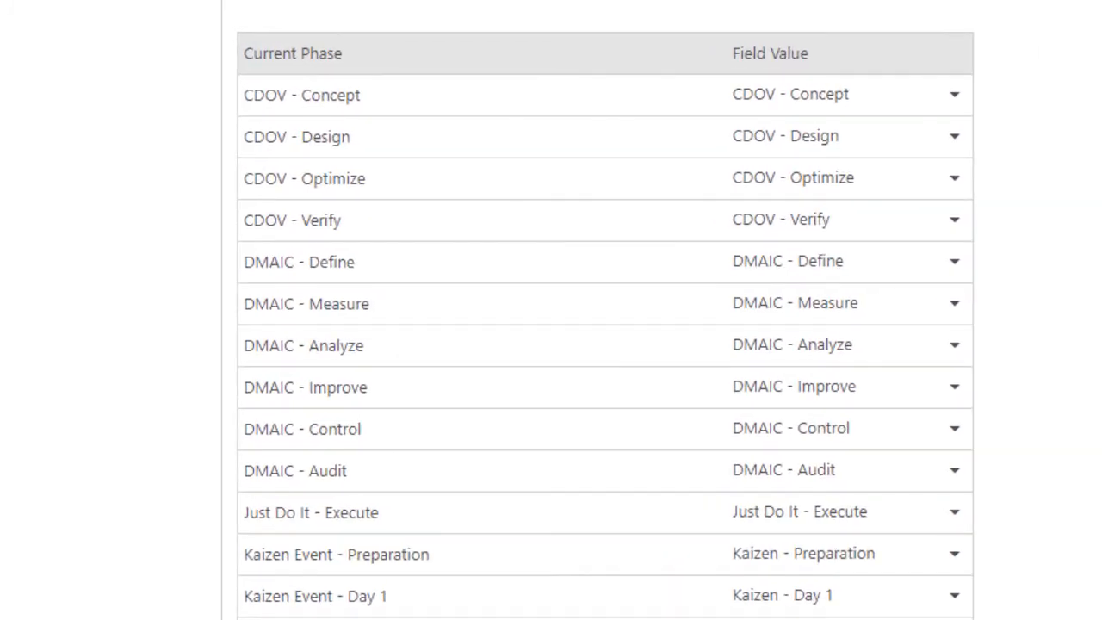
click(296, 470)
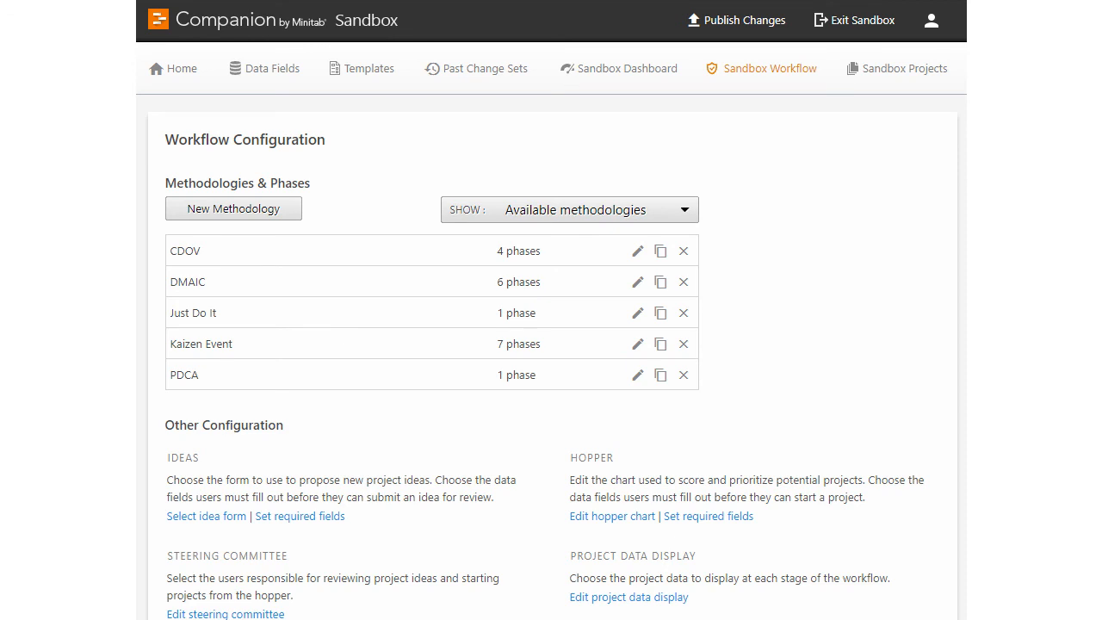
scroll(down, 3)
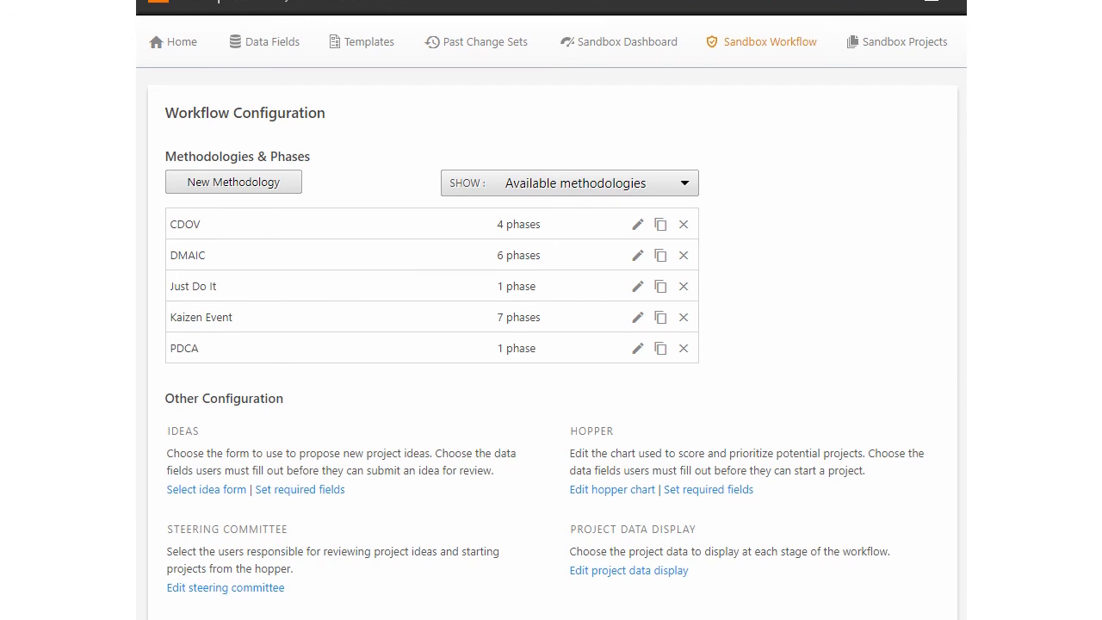
scroll(down, 3)
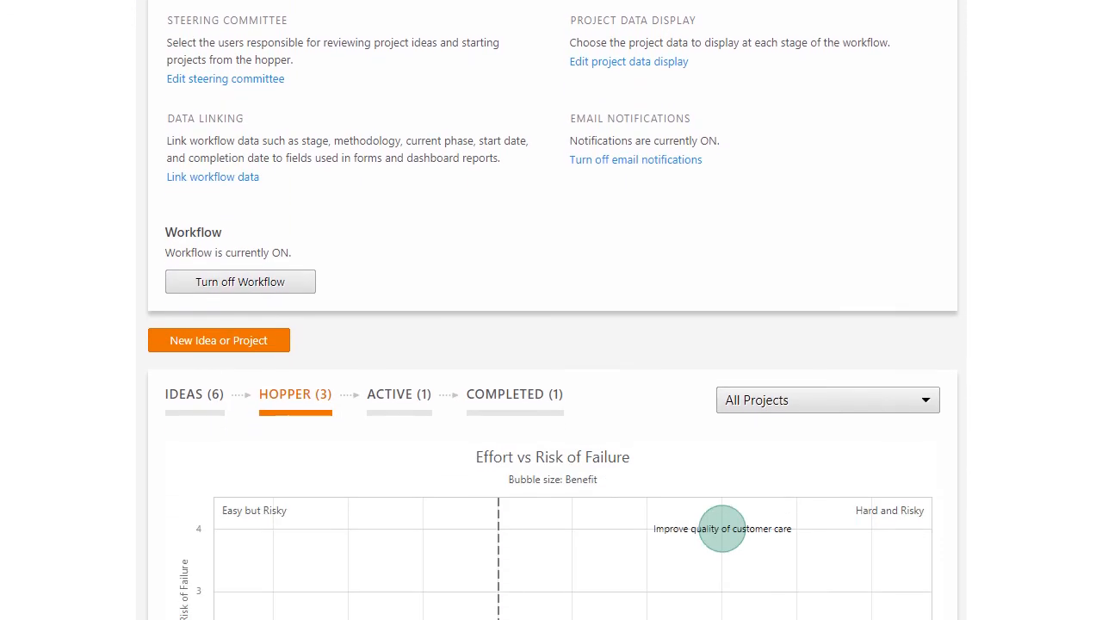
scroll(down, 3)
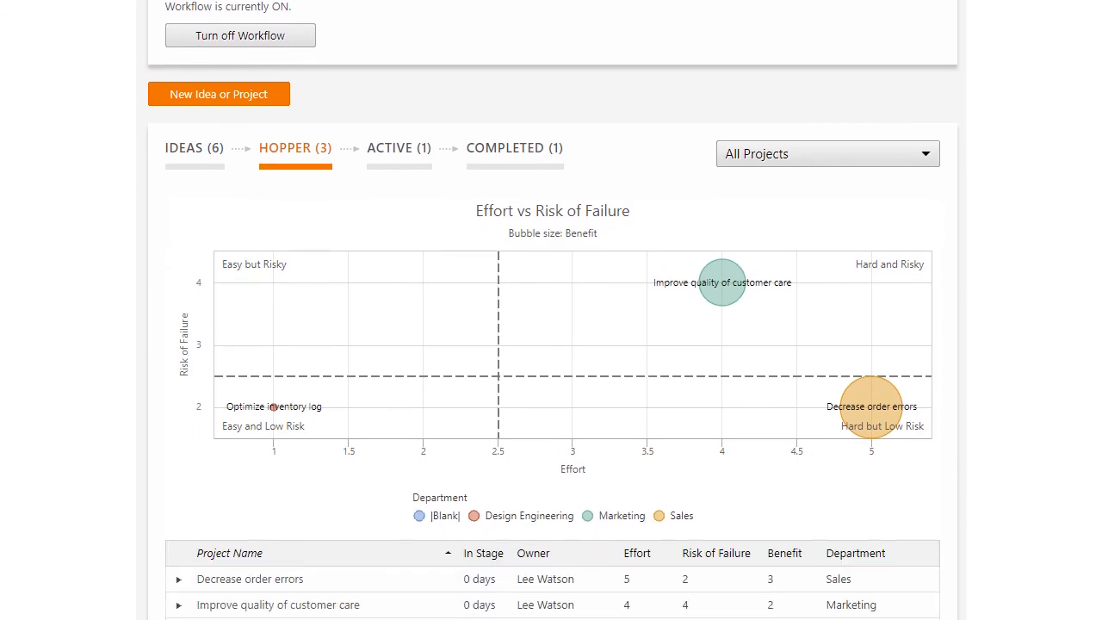